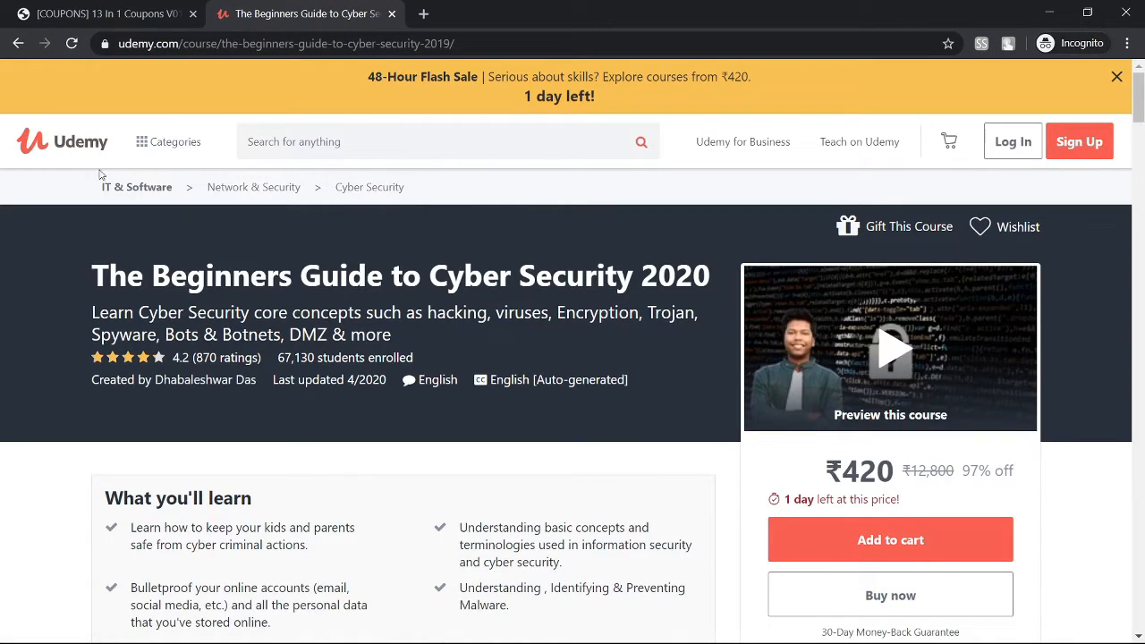
- Highlight the '1 day left' note on the ₹420 course and move down to the coupon box
scroll("down", 3)
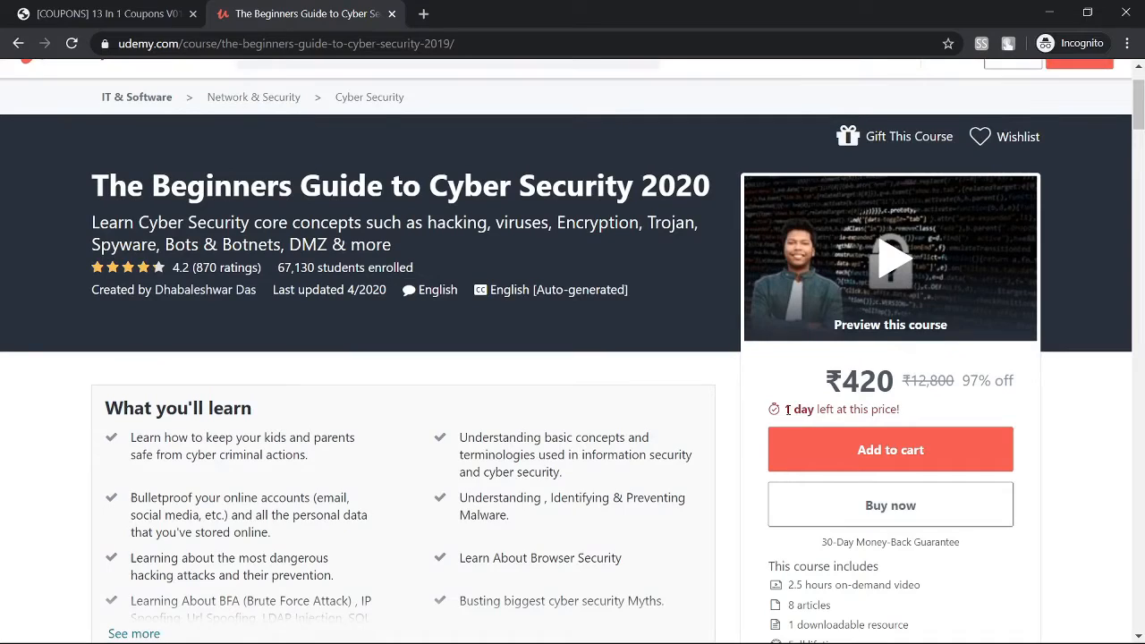
double_click(798, 408)
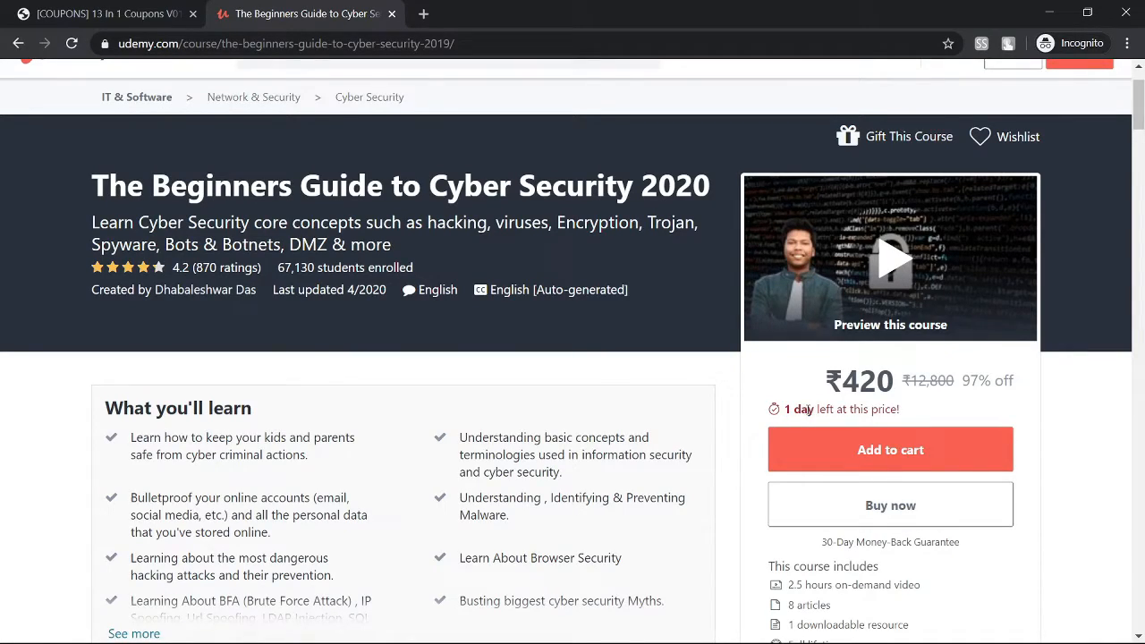
double_click(805, 408)
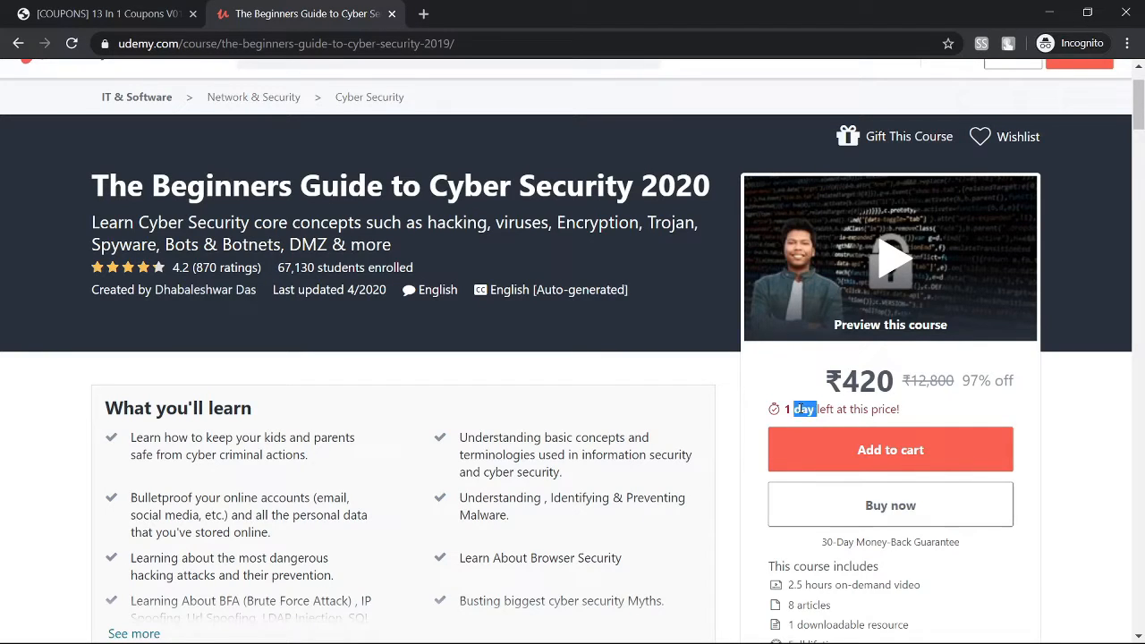
mouse_move(730, 394)
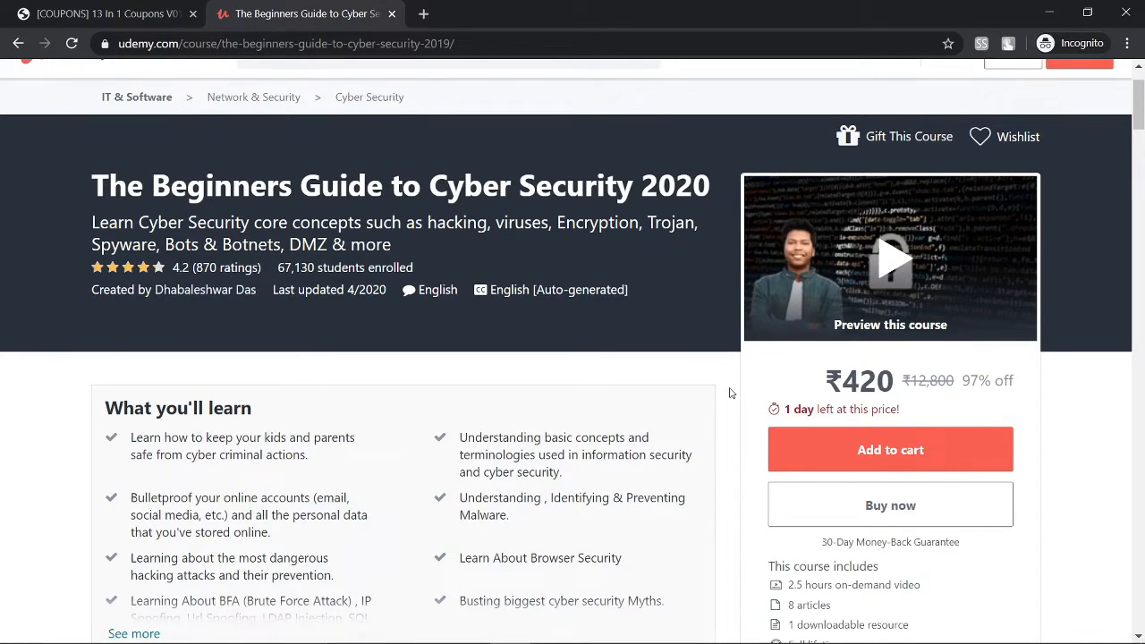
scroll("down", 3)
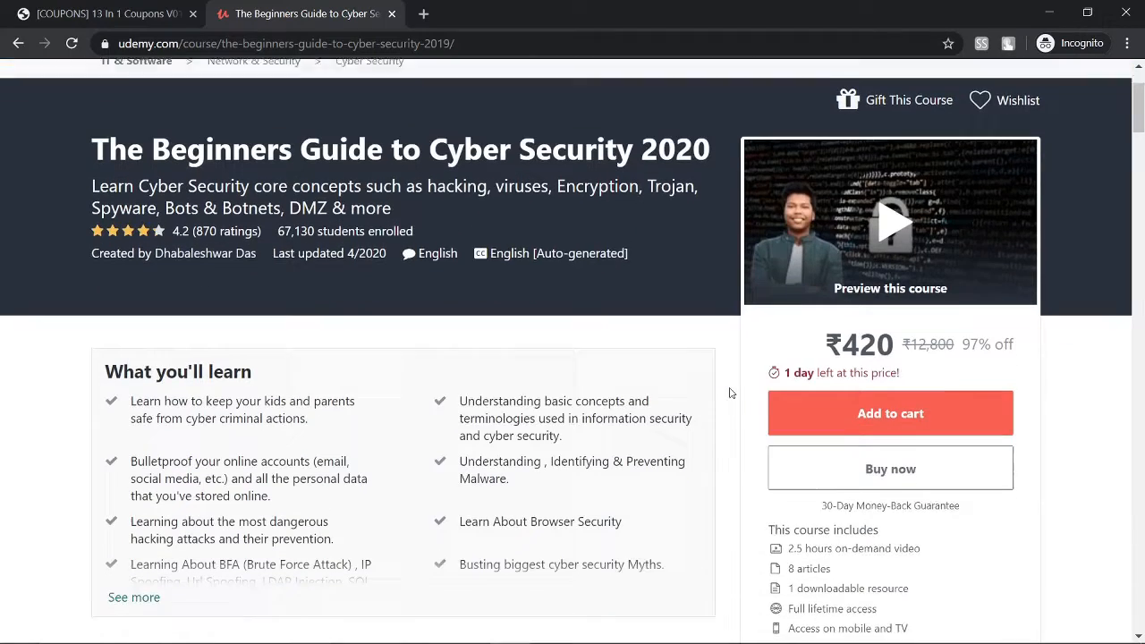
scroll("down", 3)
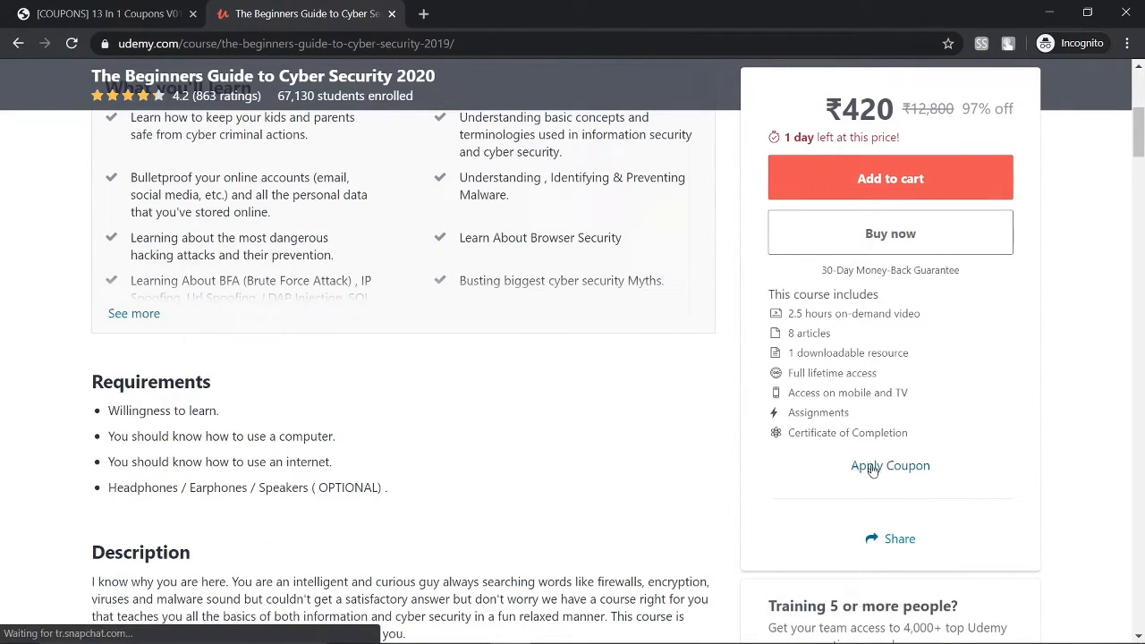
- Apply coupon APRIL2020LEARNER so the course price drops to Free at 100% off
left_click(891, 465)
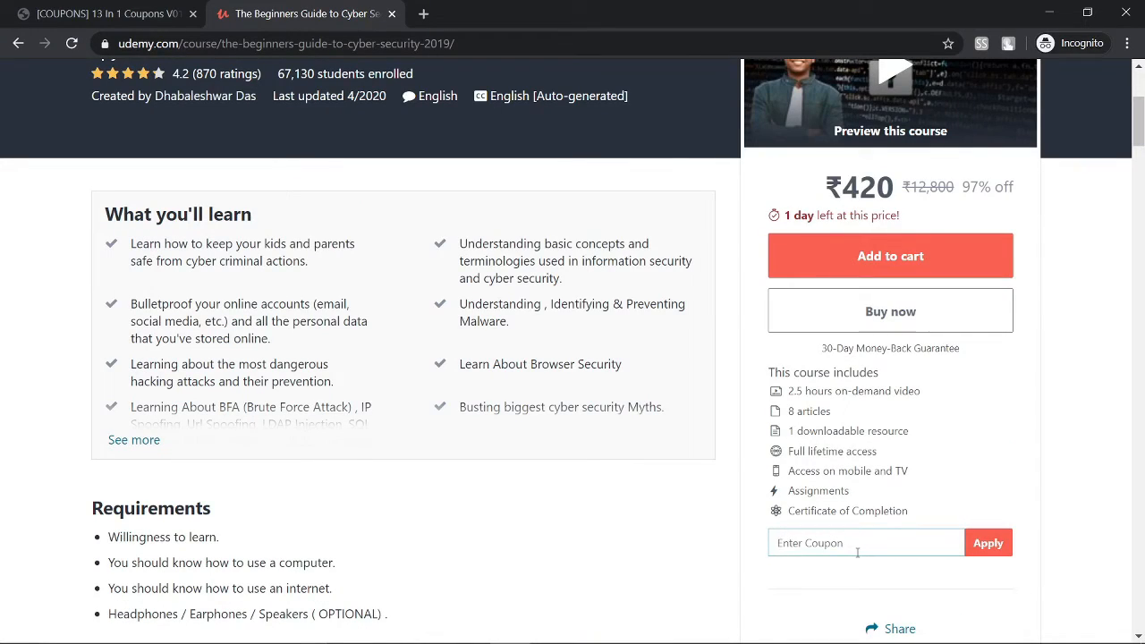
type("APRIL2020LEARNER")
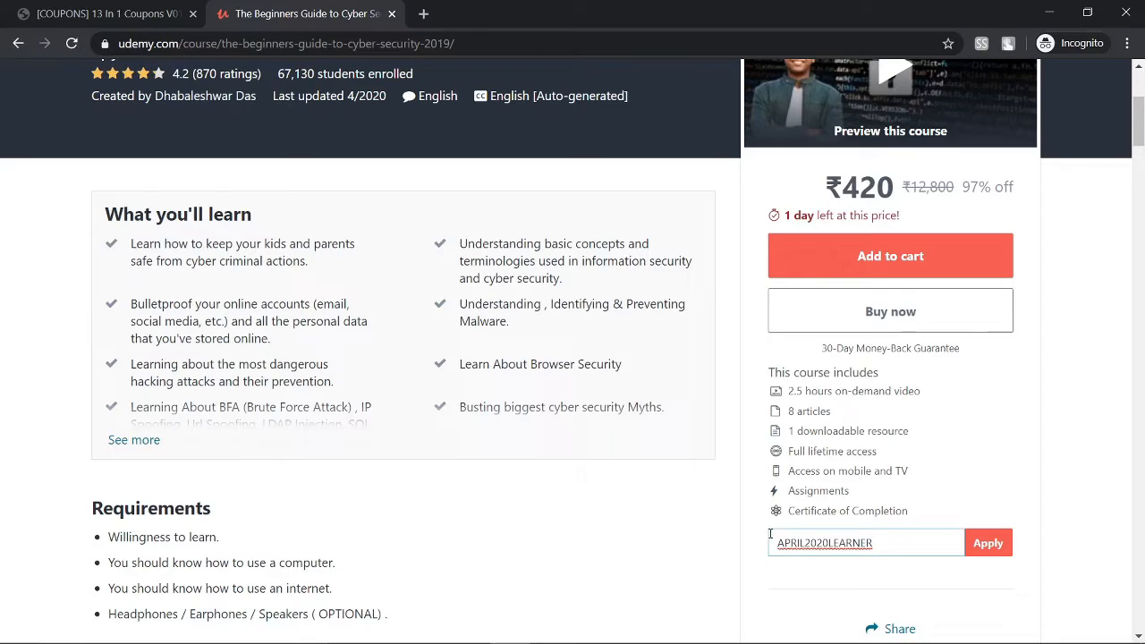
mouse_move(804, 563)
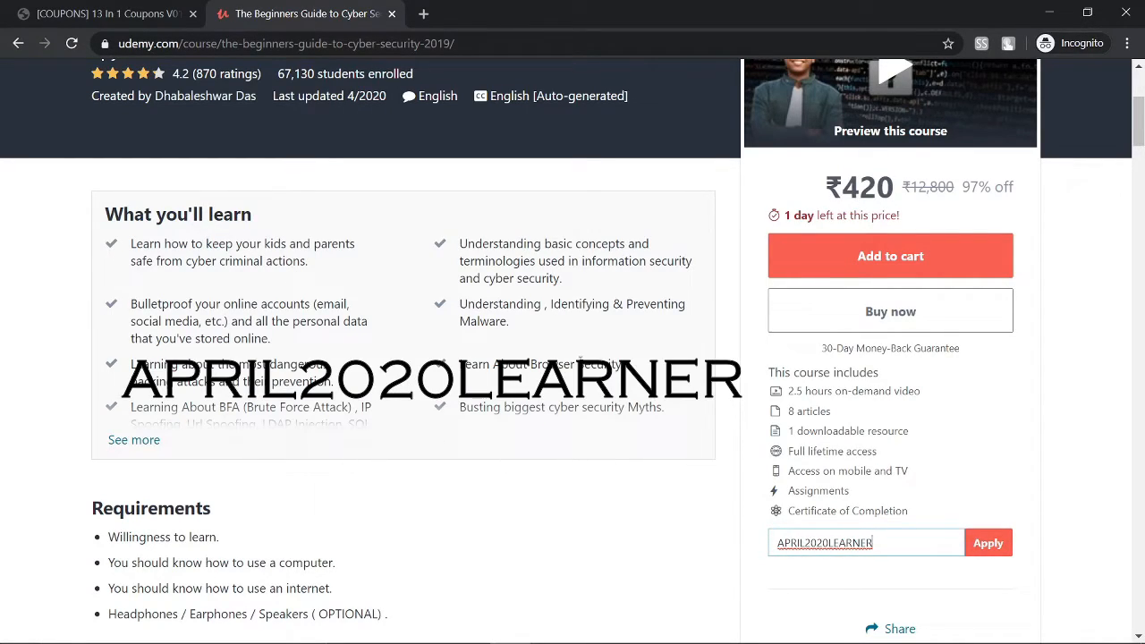
left_click(988, 542)
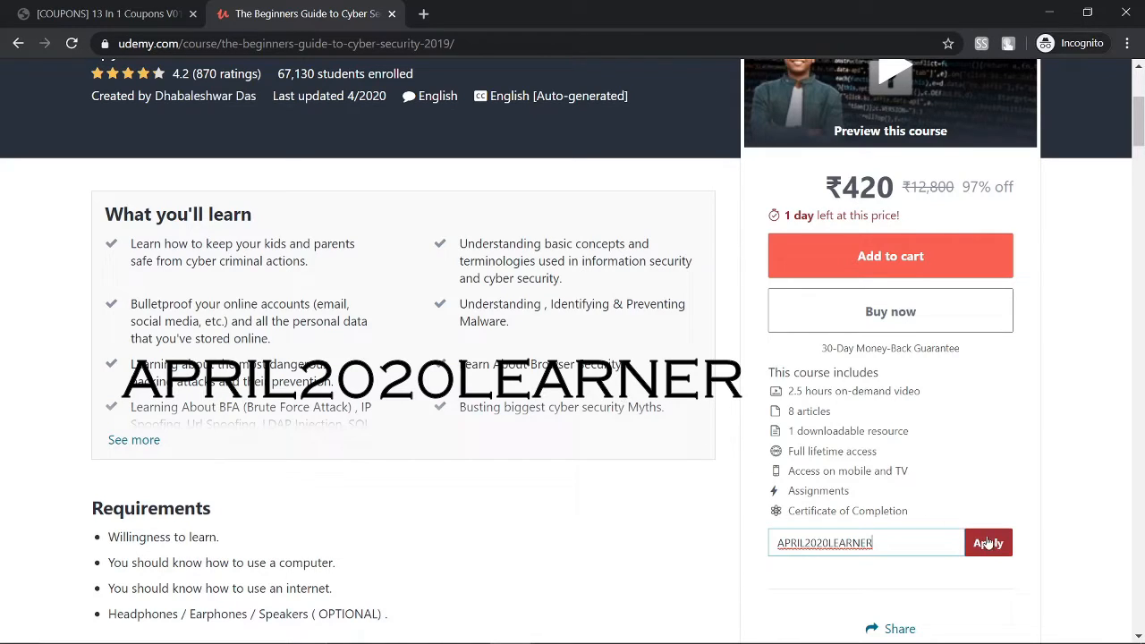
left_click(988, 542)
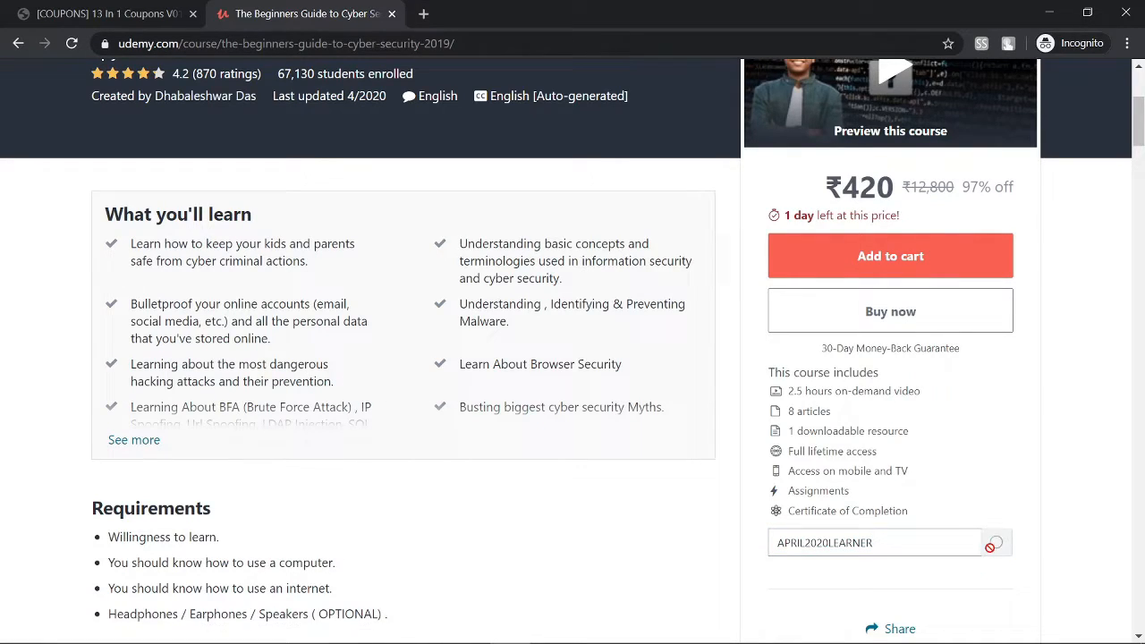
left_click(995, 542)
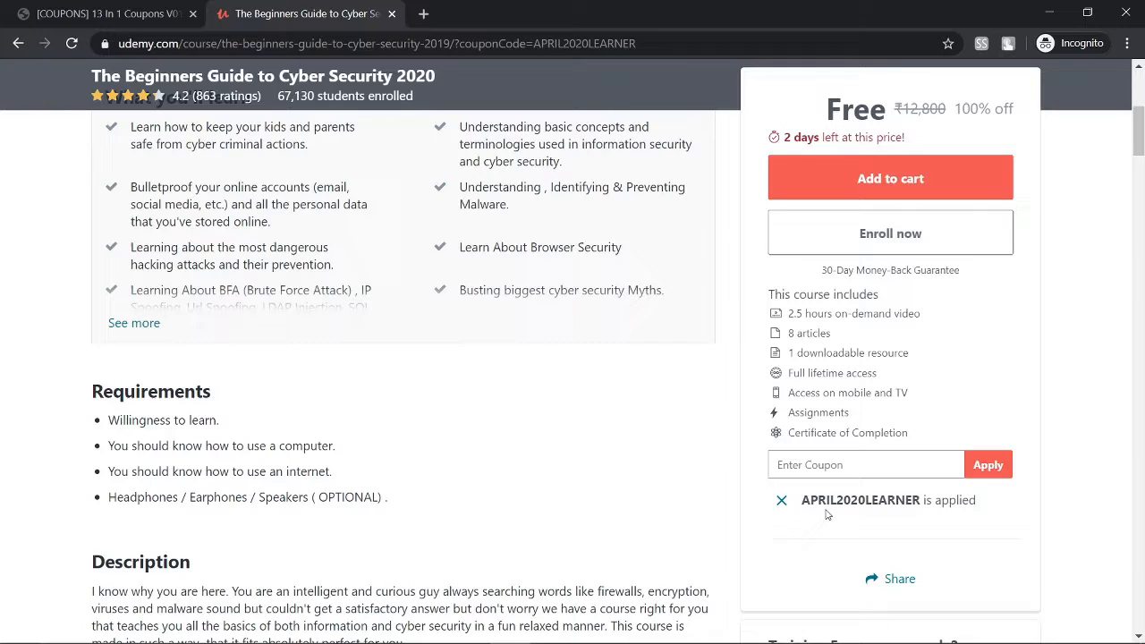
- Return to the top and highlight the '2 days left' note on the now-free course
scroll("up", 3)
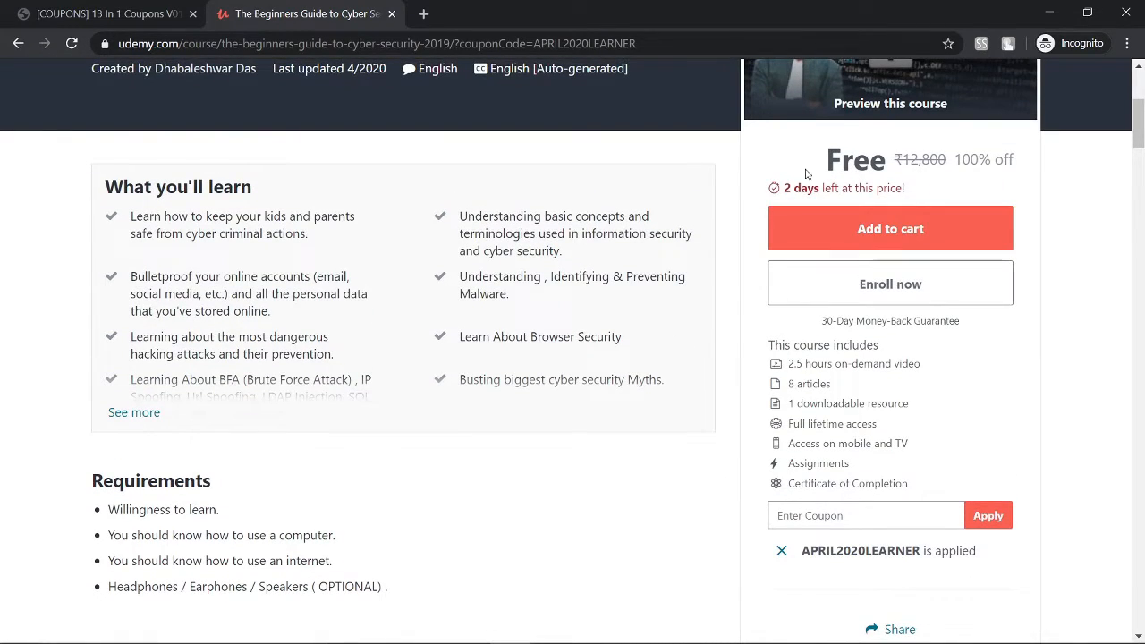
mouse_move(701, 282)
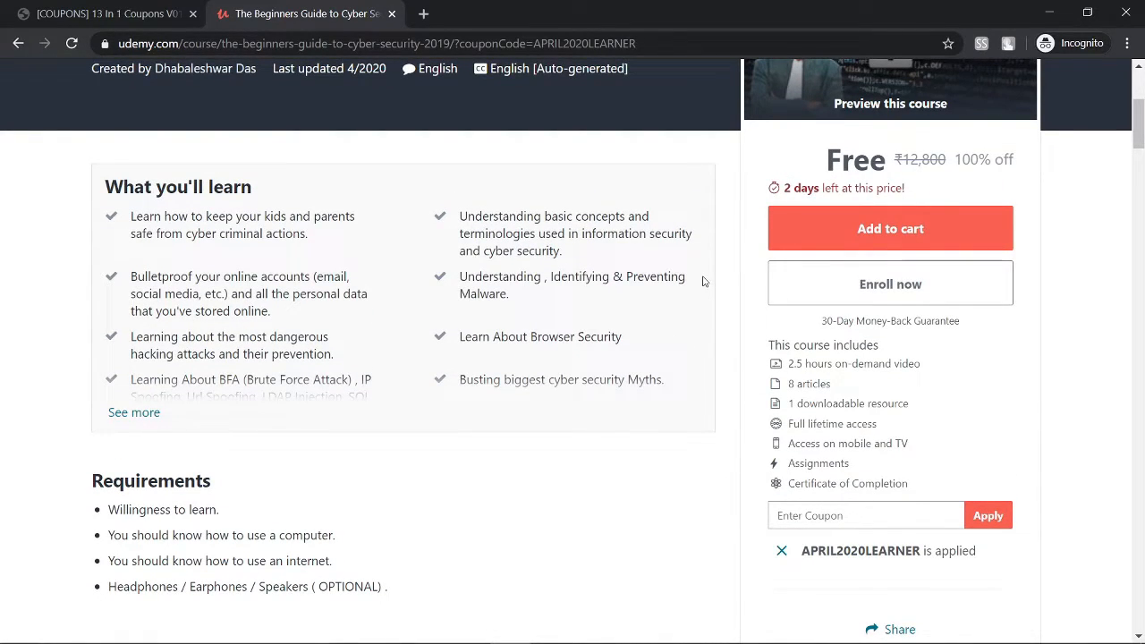
mouse_move(752, 368)
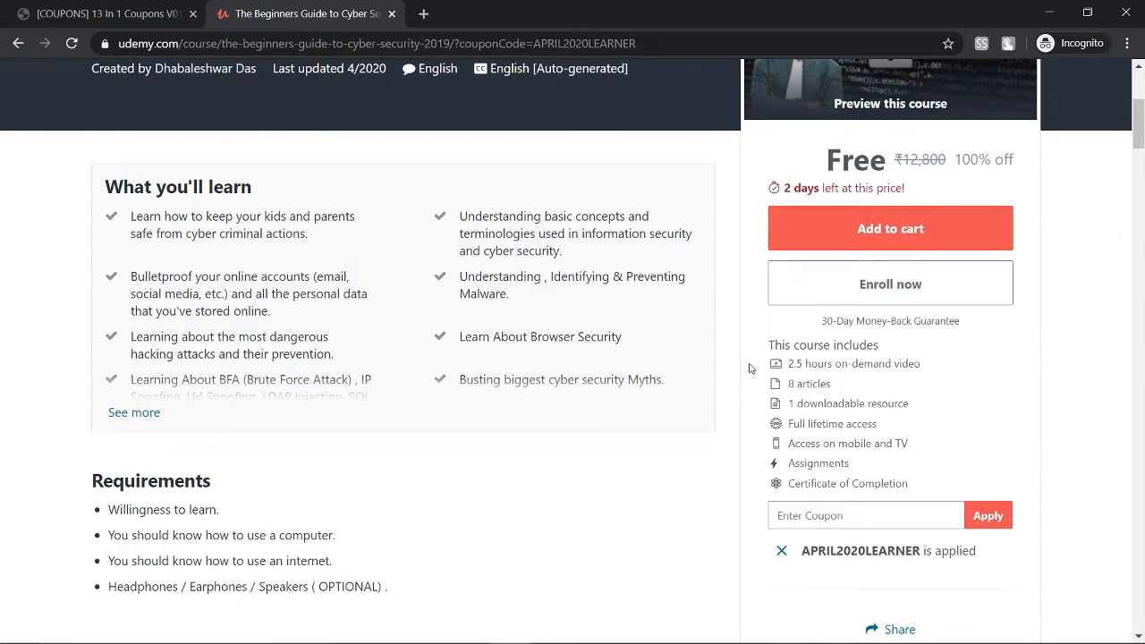
scroll("up", 3)
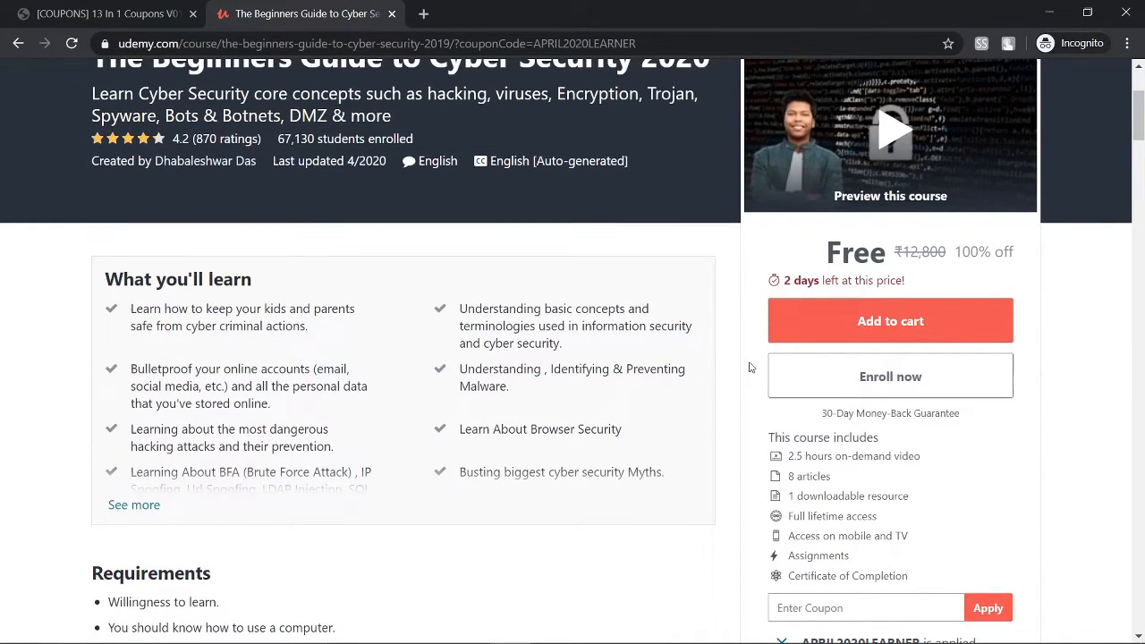
double_click(800, 279)
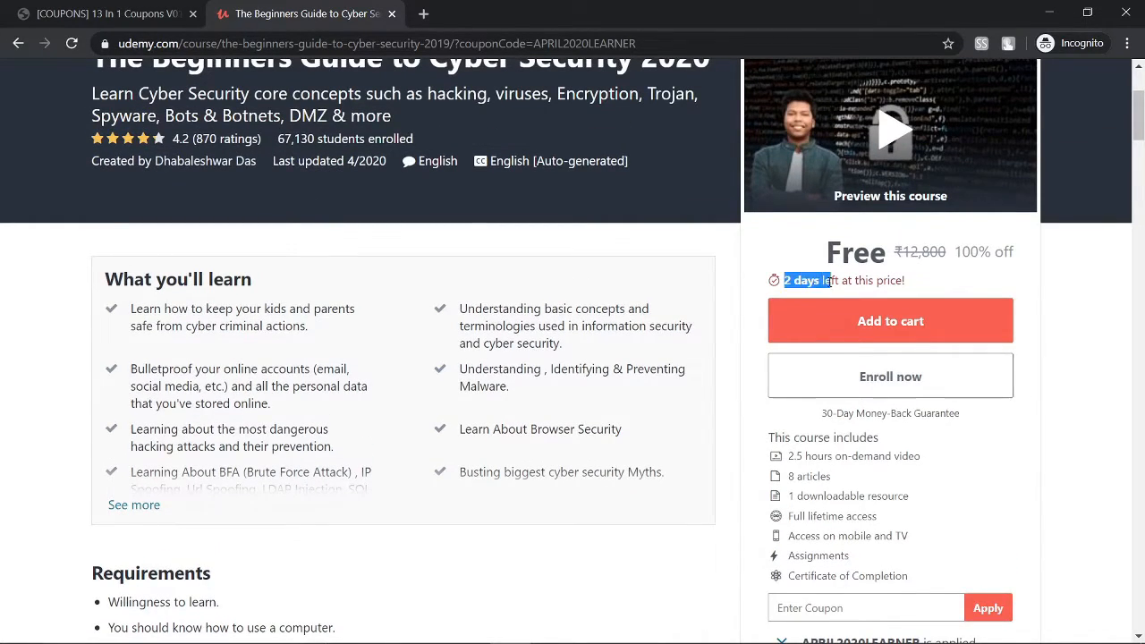
mouse_move(724, 334)
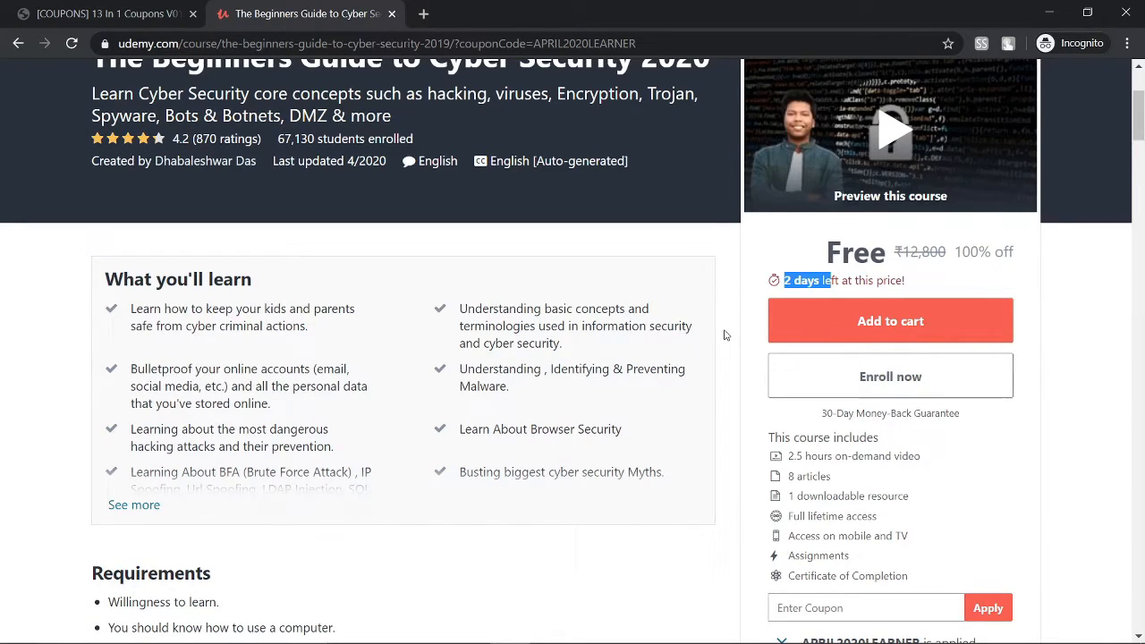
- Add the free cyber security course to the cart and view the cart with a Free total
left_click(890, 320)
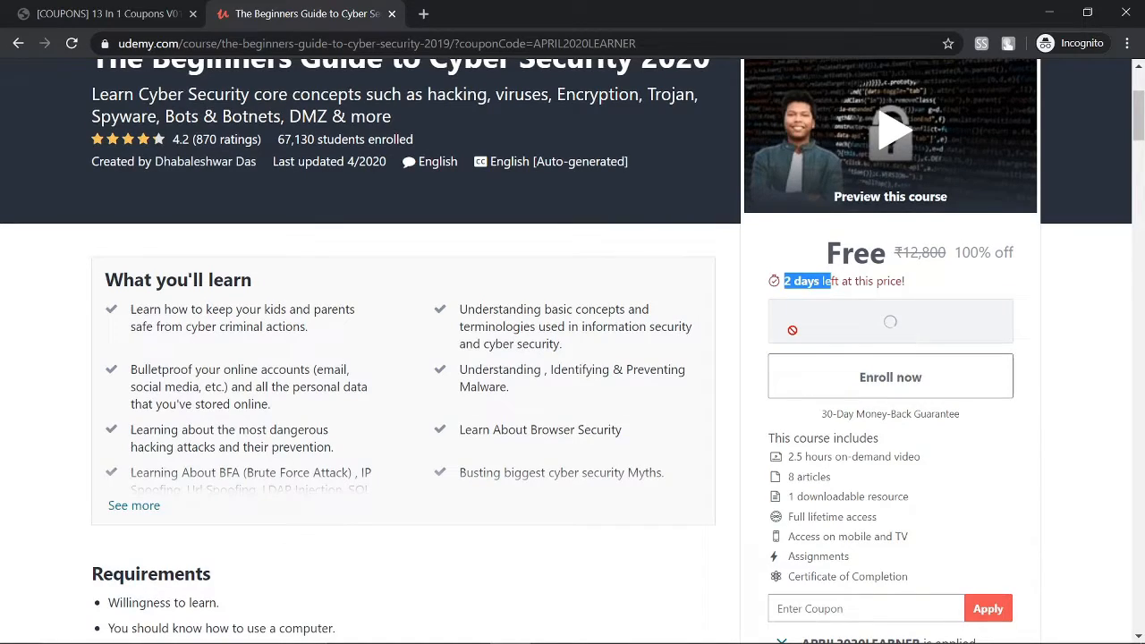
left_click(889, 376)
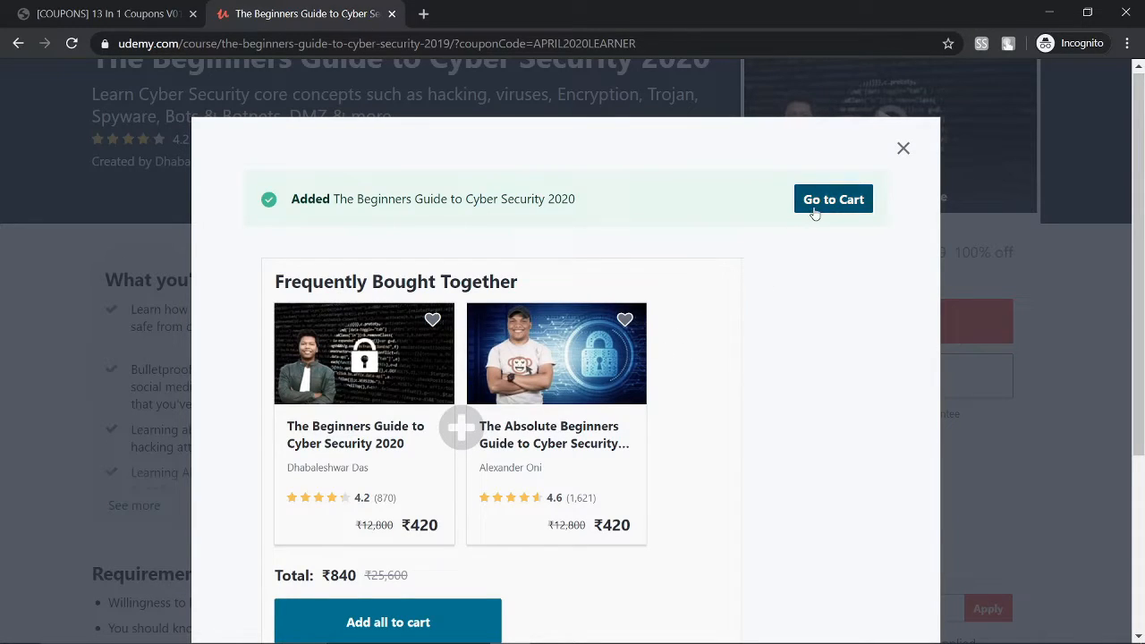
left_click(834, 199)
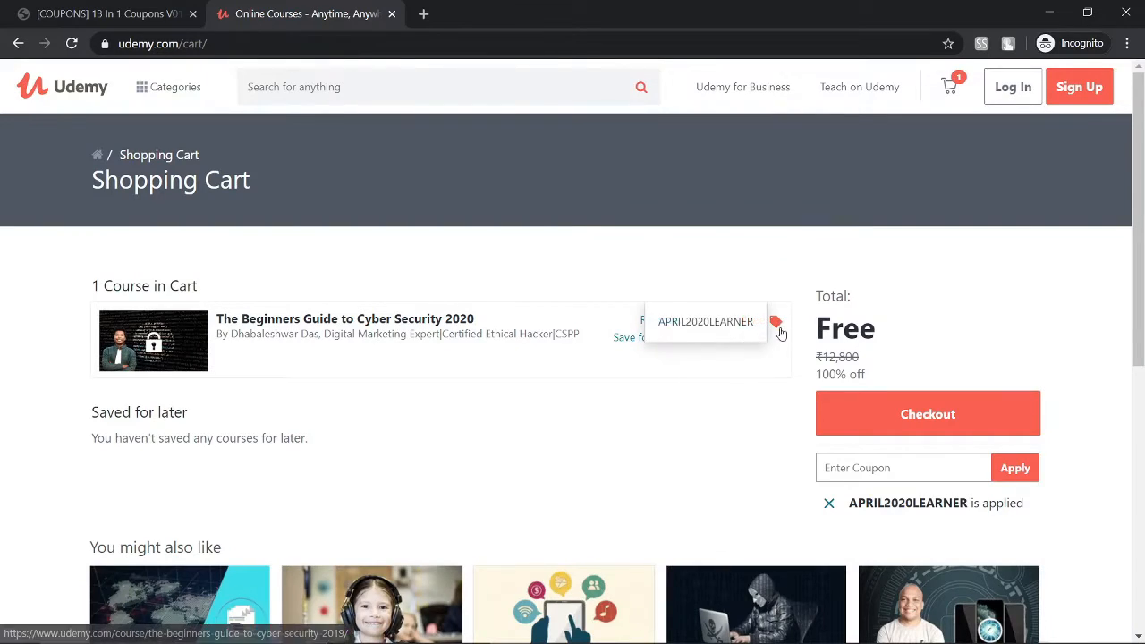
mouse_move(742, 349)
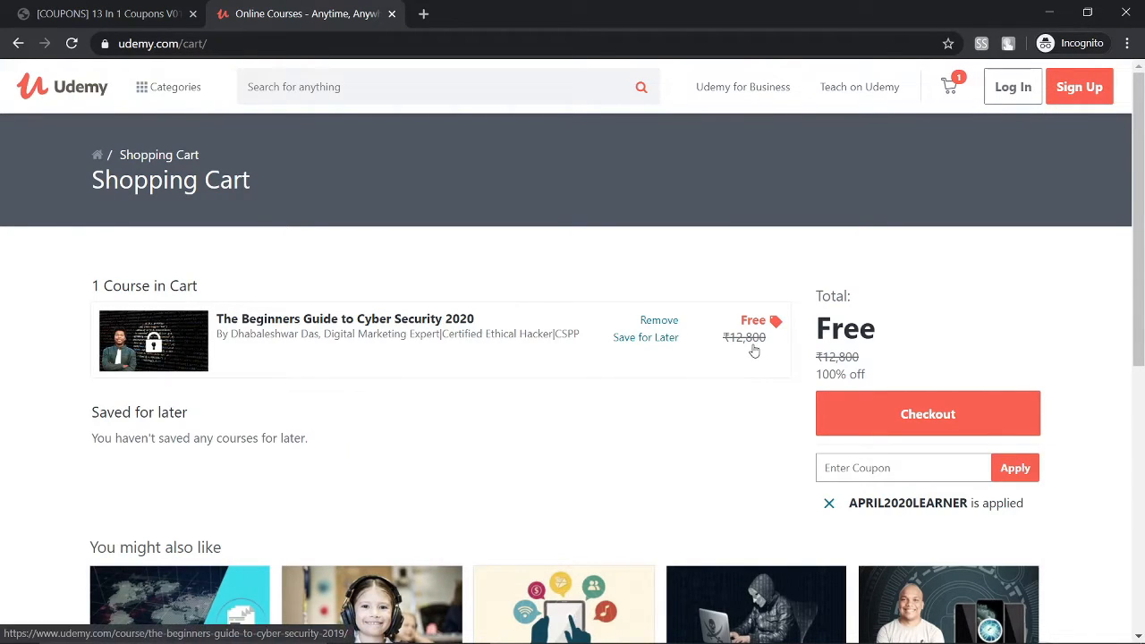
mouse_move(891, 337)
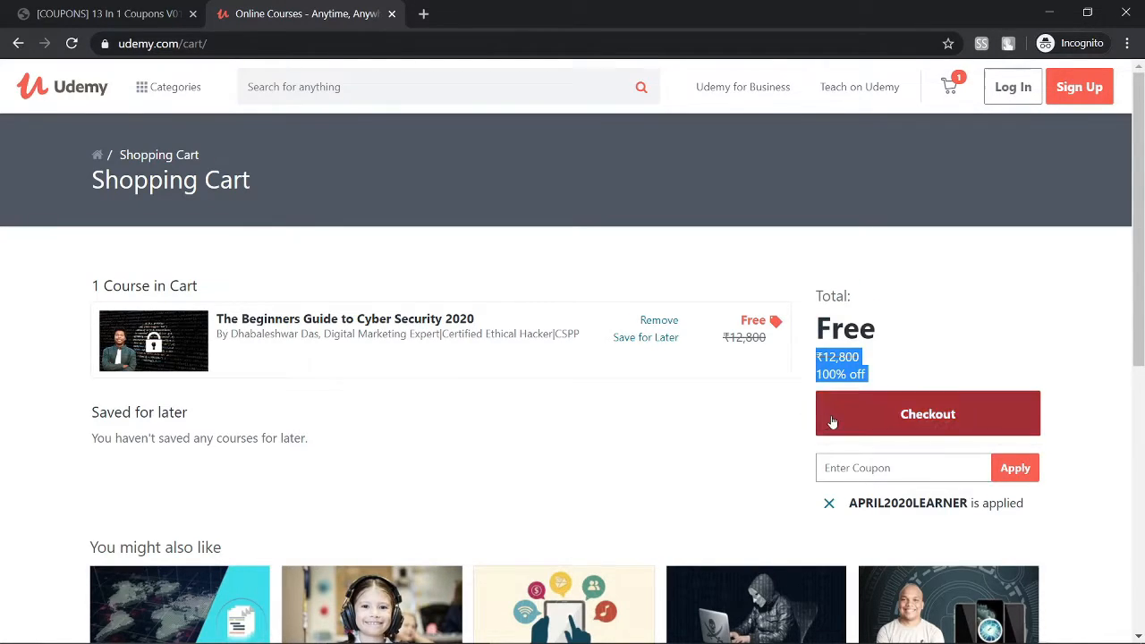
- Check out the ₹0 cart and enroll in The Beginners Guide to Cyber Security 2020
left_click(927, 413)
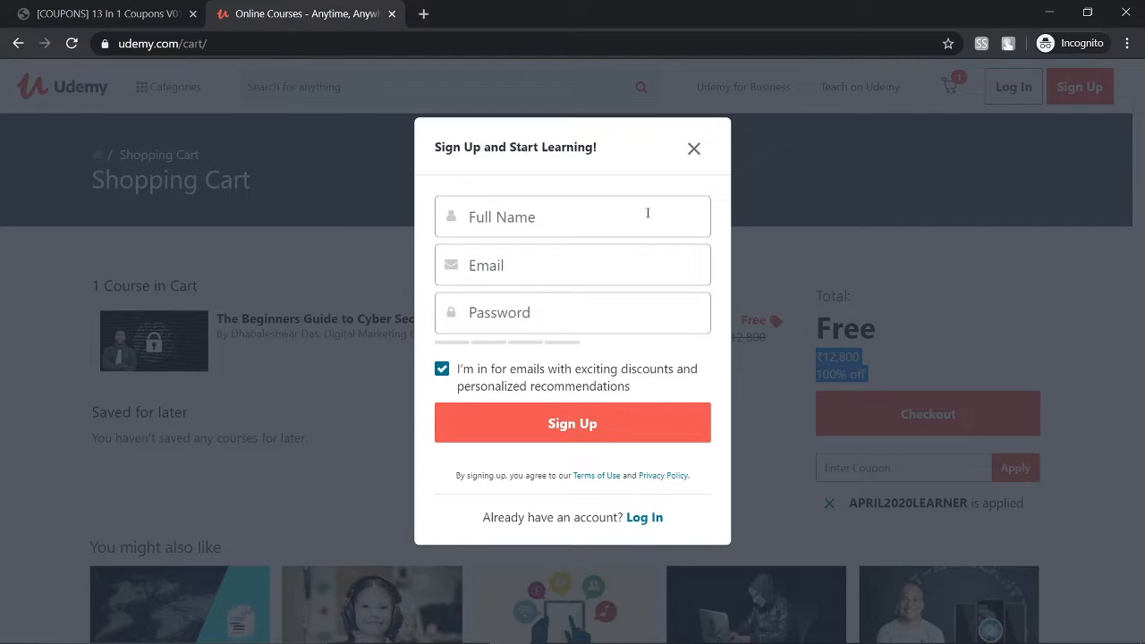
mouse_move(737, 476)
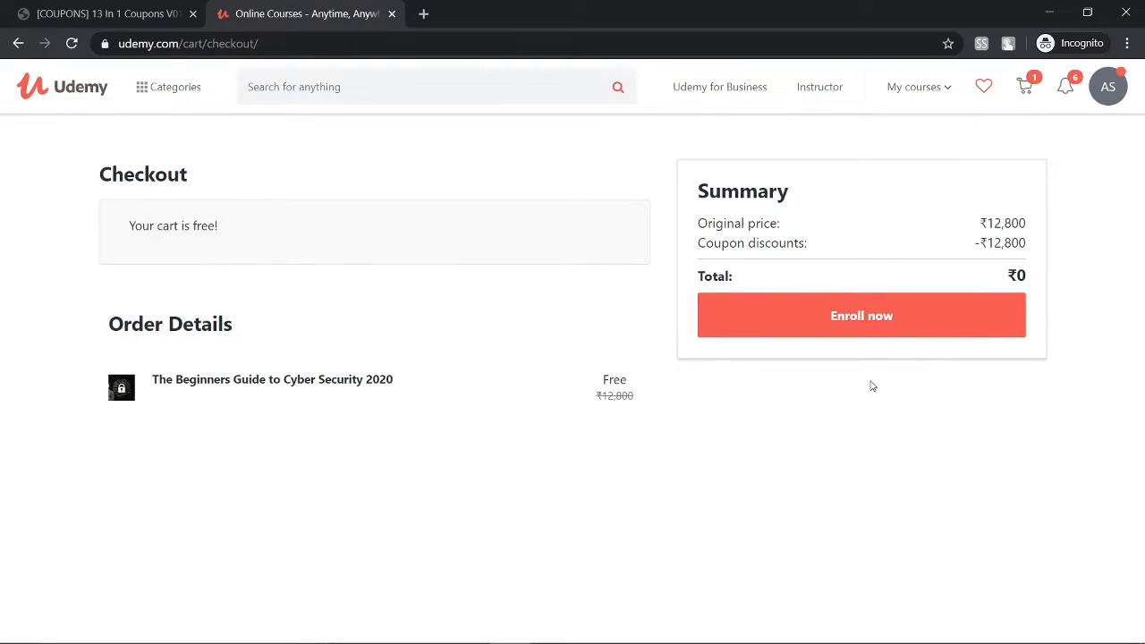
mouse_move(474, 326)
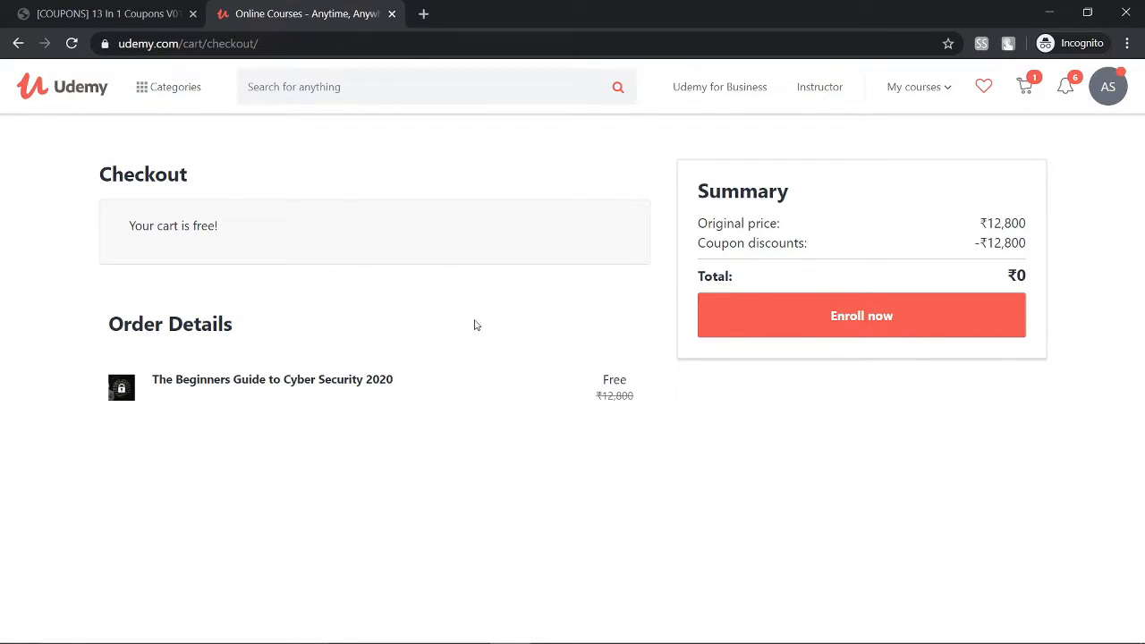
mouse_move(305, 371)
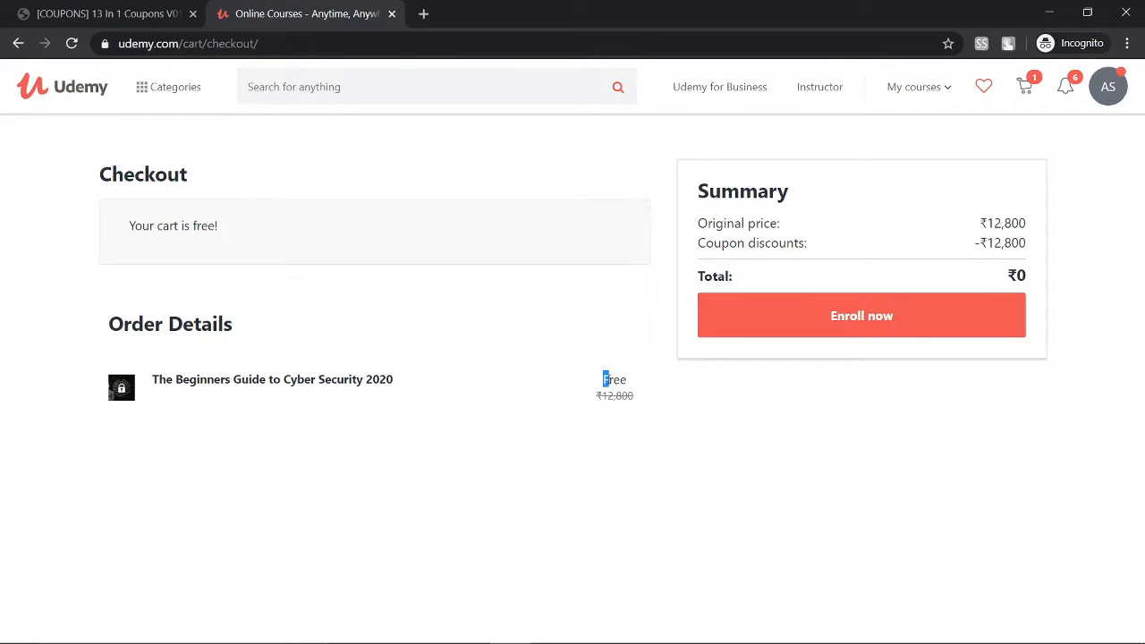
left_click(861, 315)
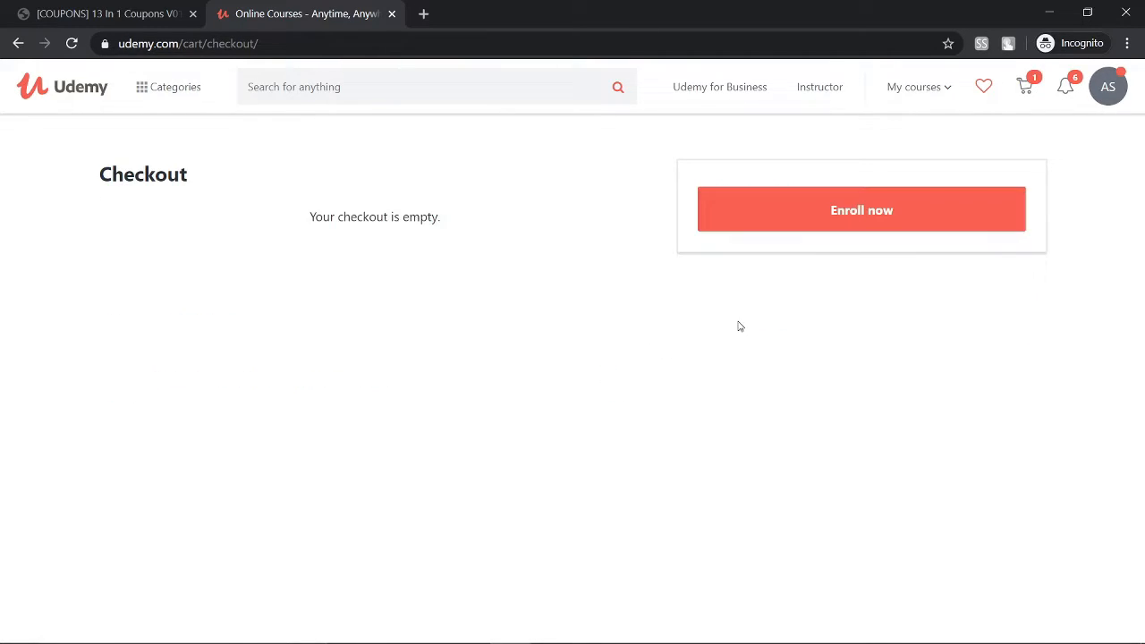
- Start the enrolled course from the success page and dismiss the Getting started welcome prompt
left_click(861, 209)
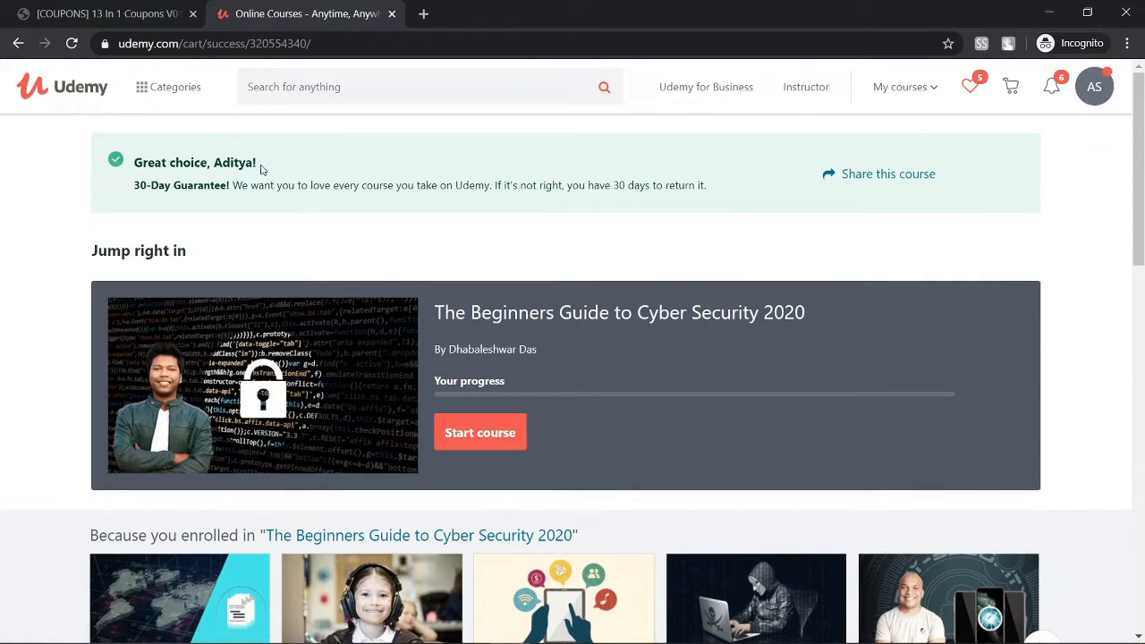
double_click(234, 161)
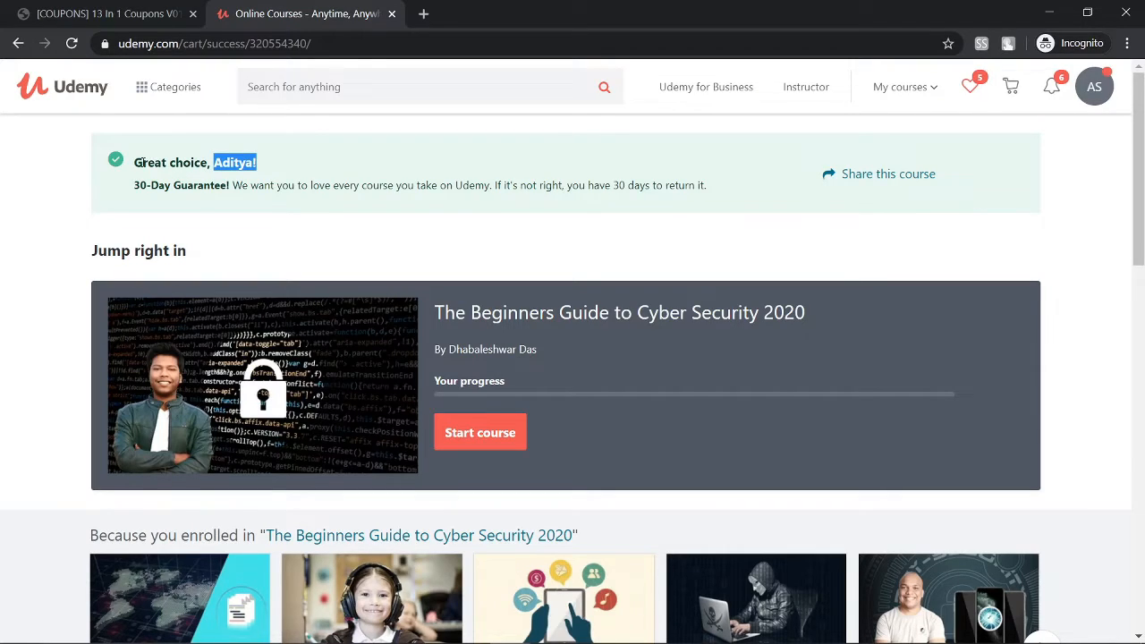
mouse_move(508, 401)
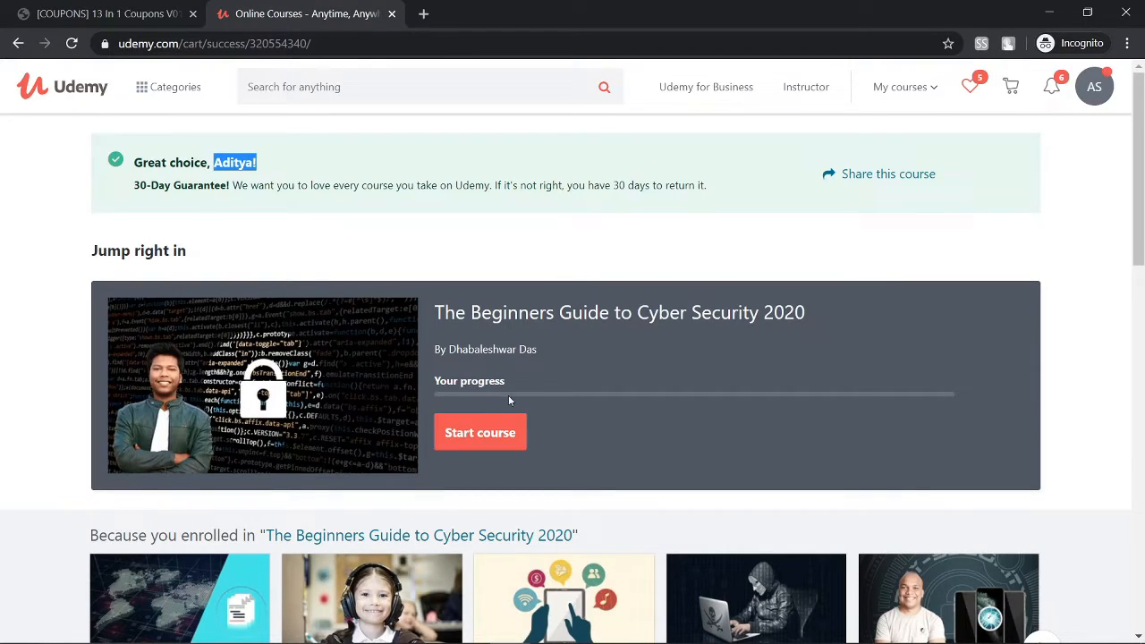
left_click(480, 431)
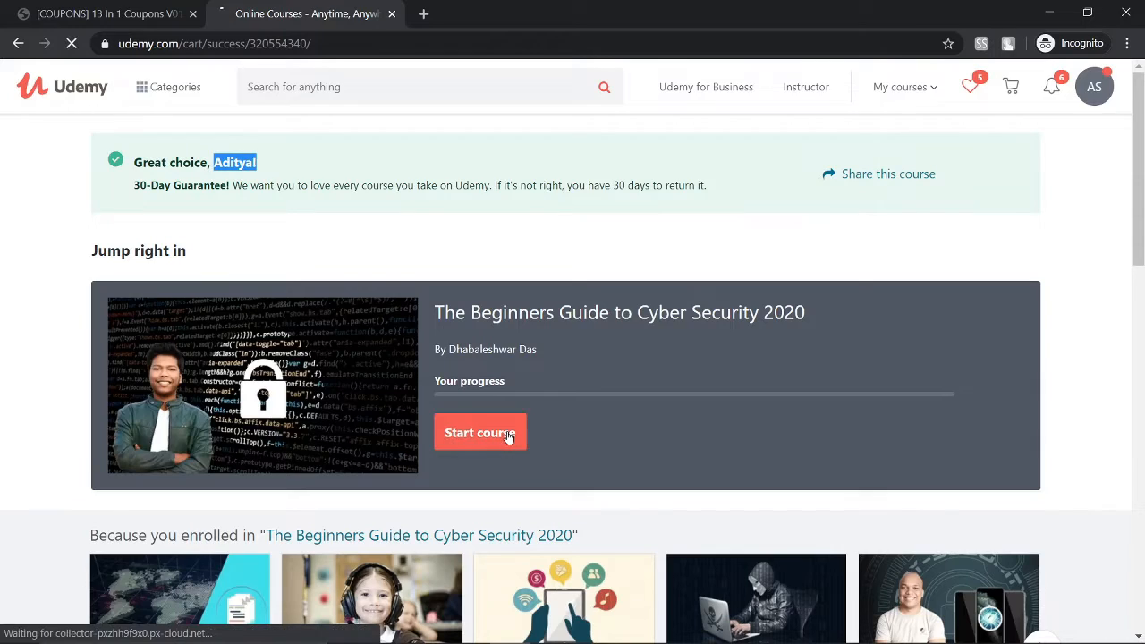
left_click(479, 431)
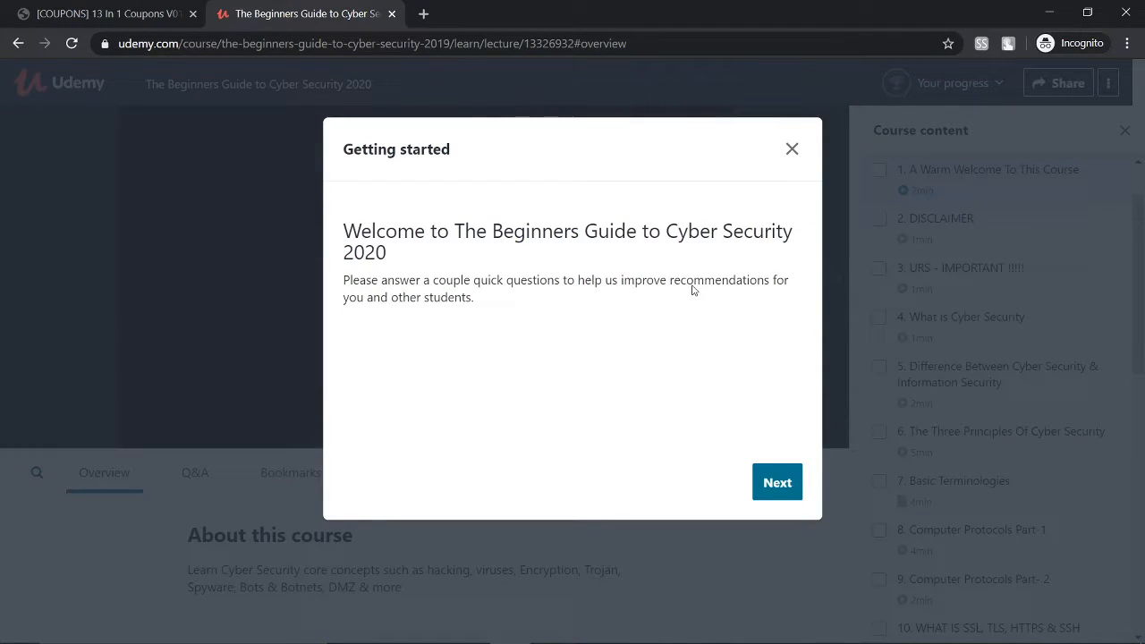
mouse_move(791, 161)
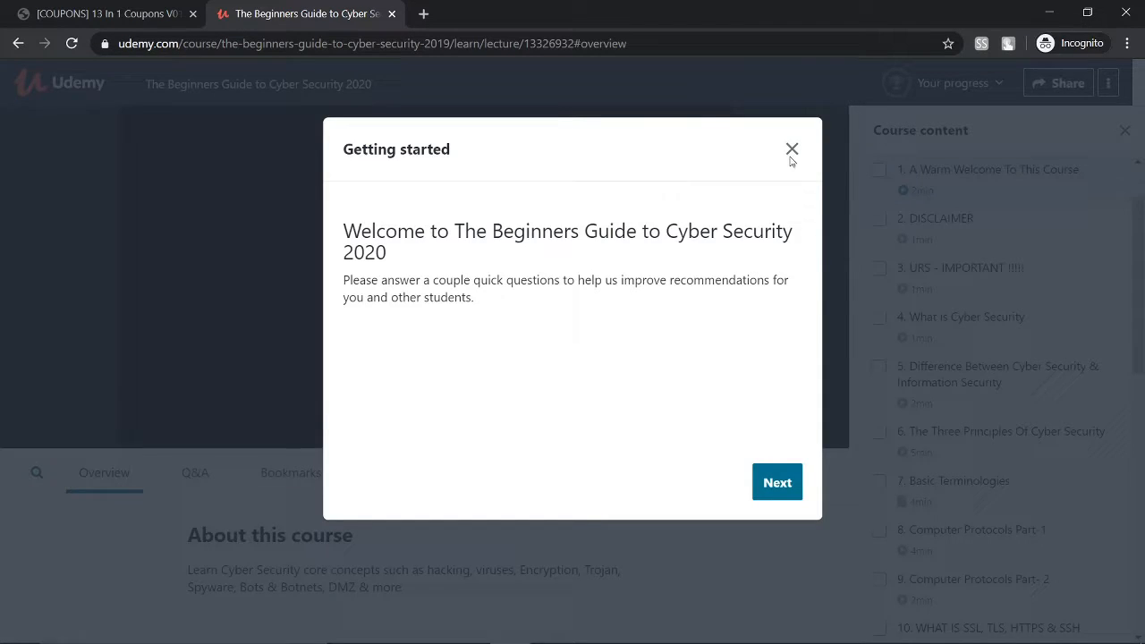
left_click(791, 148)
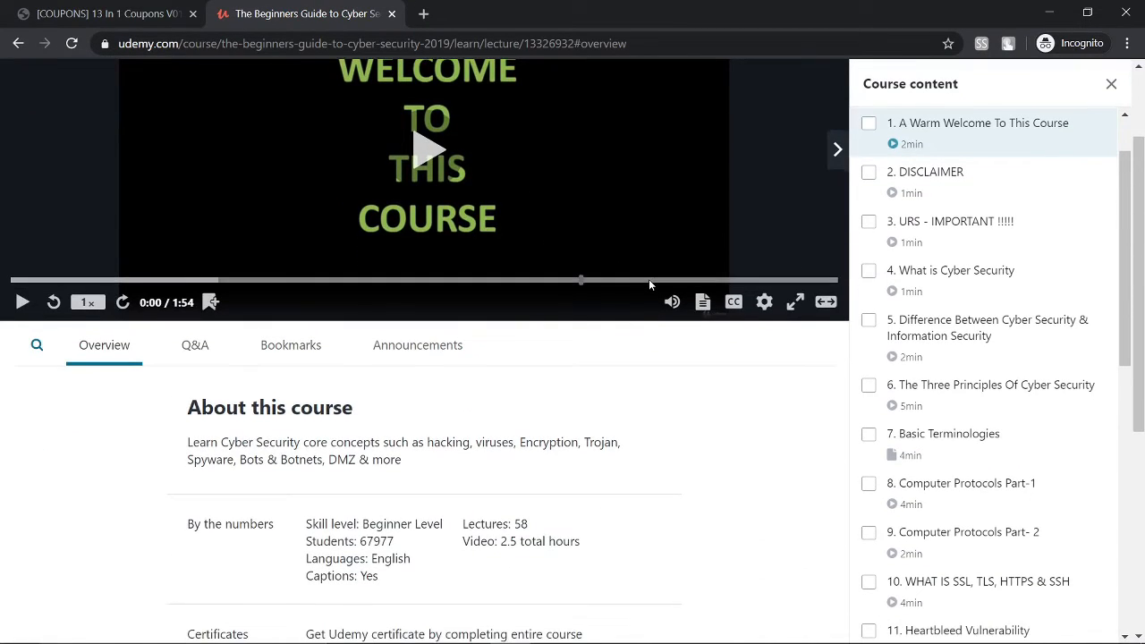
scroll("down", 3)
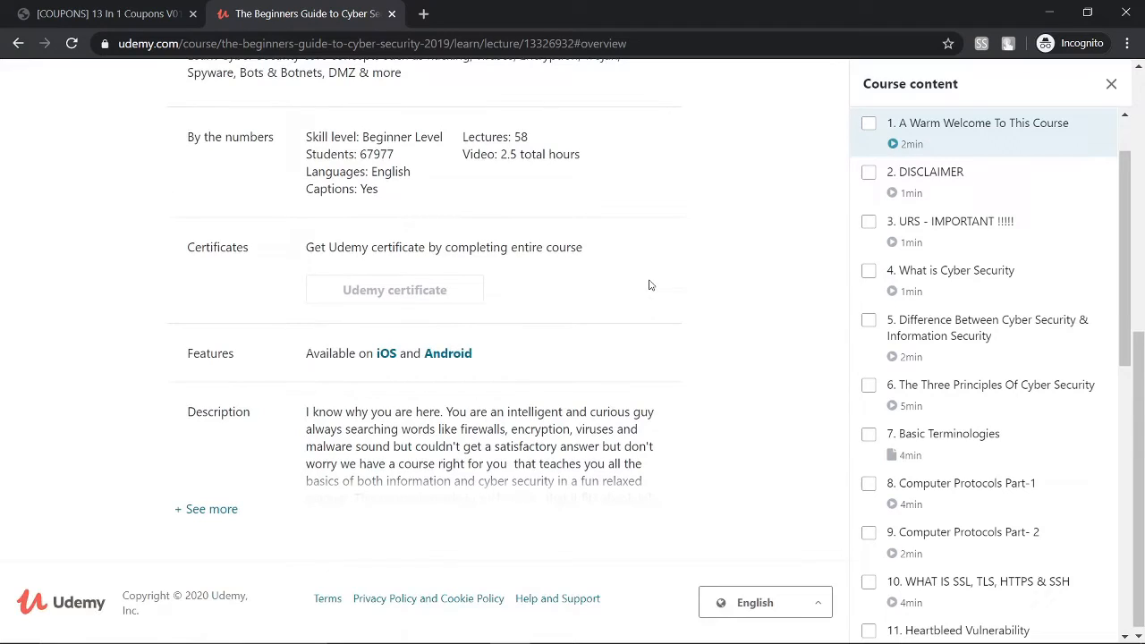
scroll("up", 3)
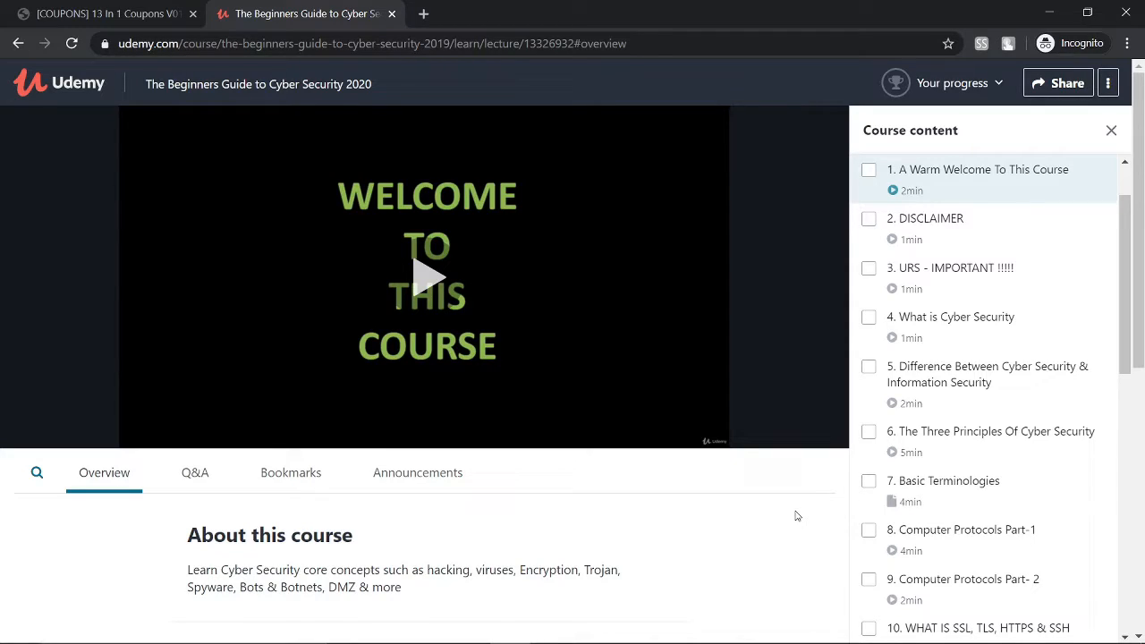
scroll("down", 3)
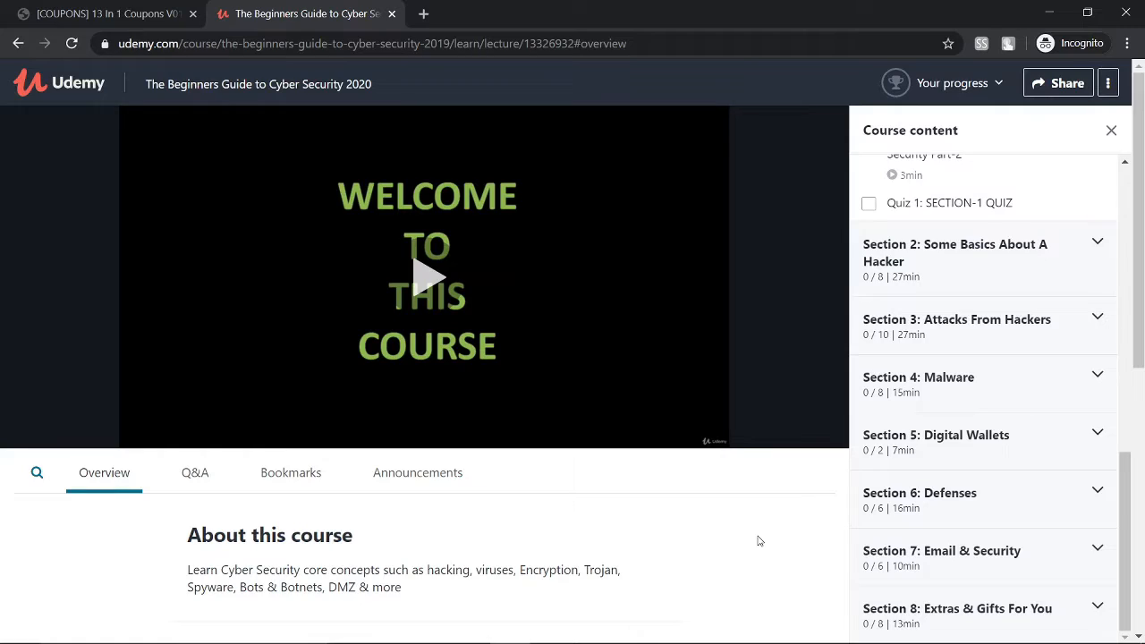
mouse_move(684, 540)
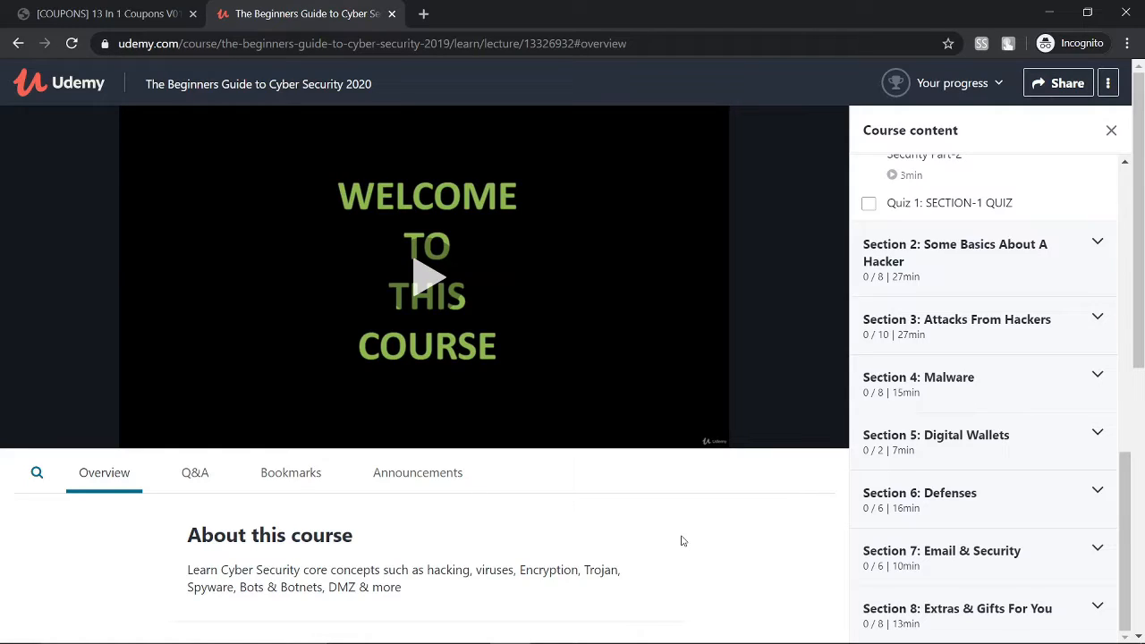
- Switch to the viralveda 13 In 1 Coupons tab and browse down to the bulleted course links
left_click(98, 15)
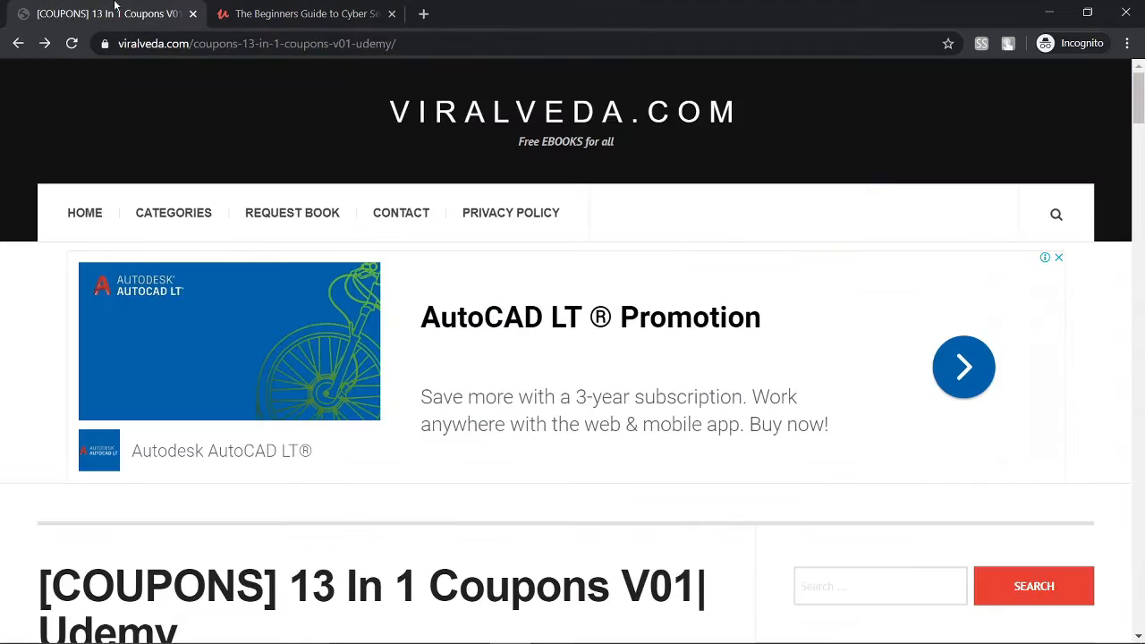
mouse_move(430, 132)
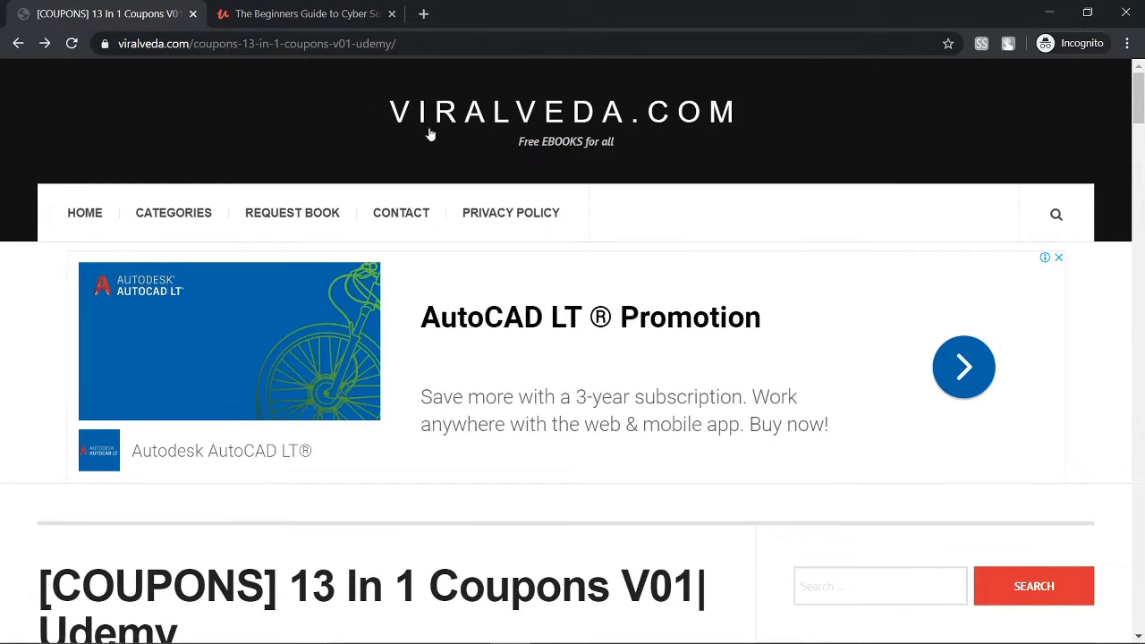
left_click(258, 43)
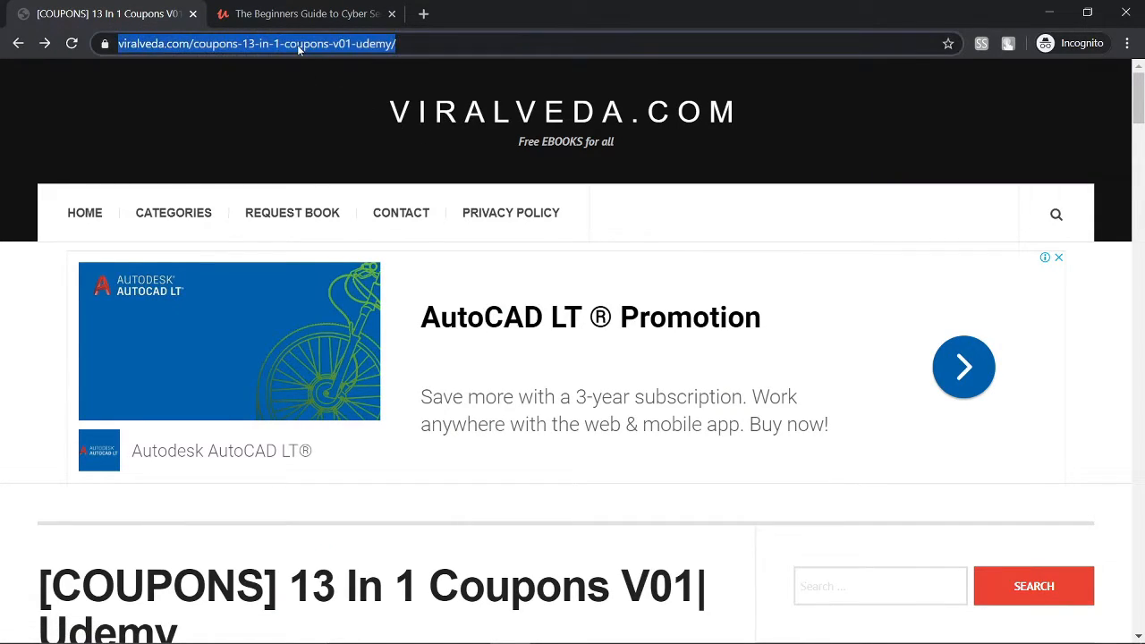
scroll("down", 3)
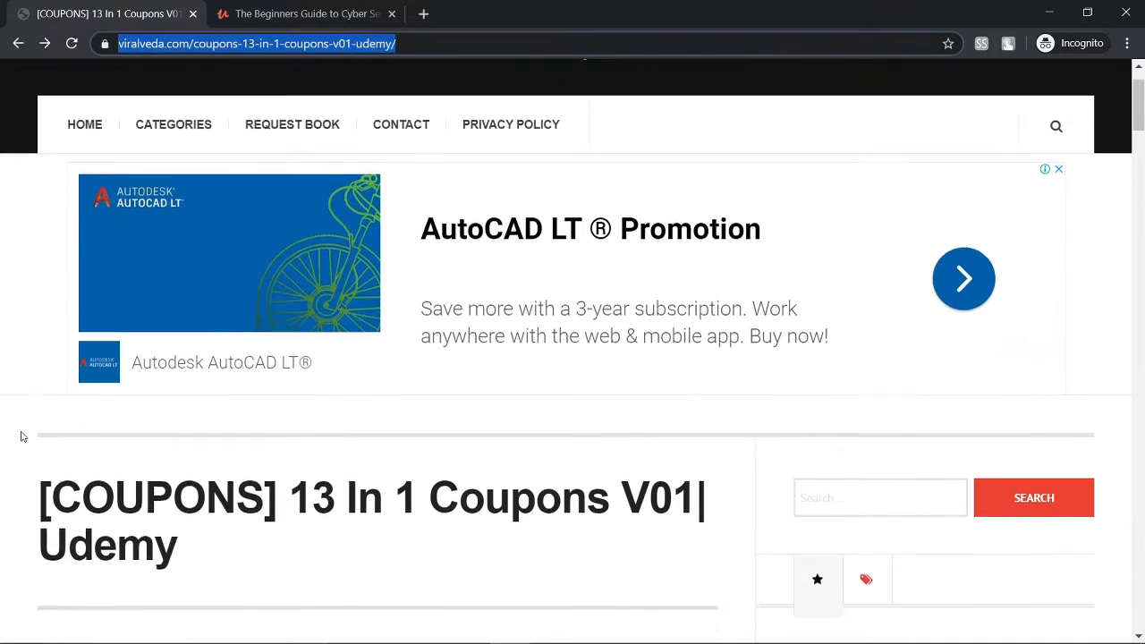
scroll("down", 3)
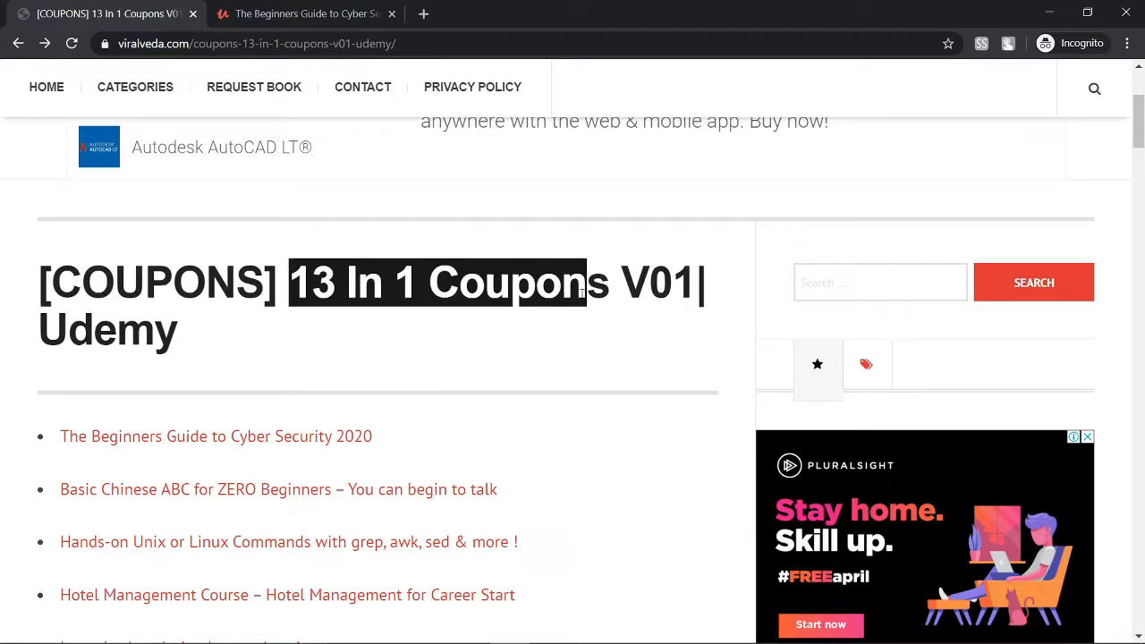
scroll("down", 3)
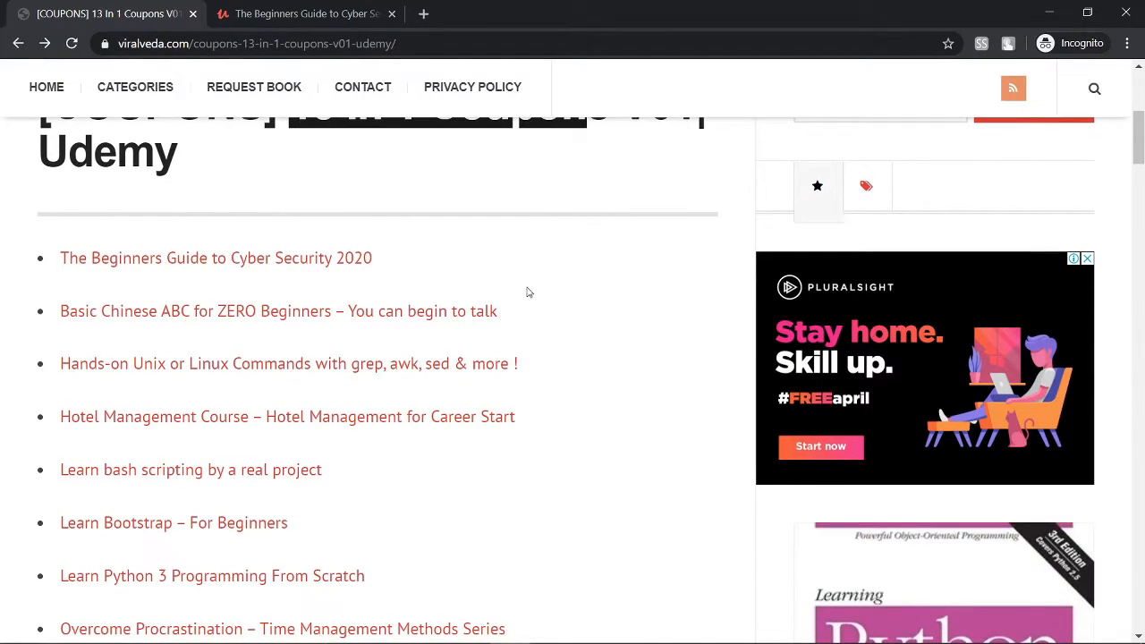
mouse_move(481, 363)
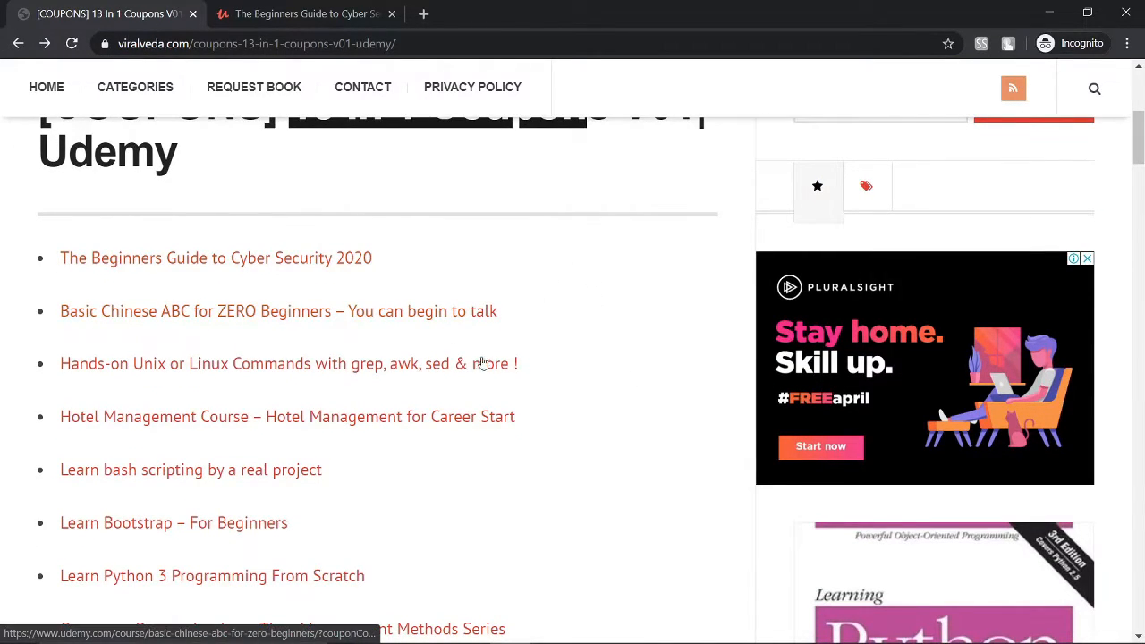
scroll("down", 3)
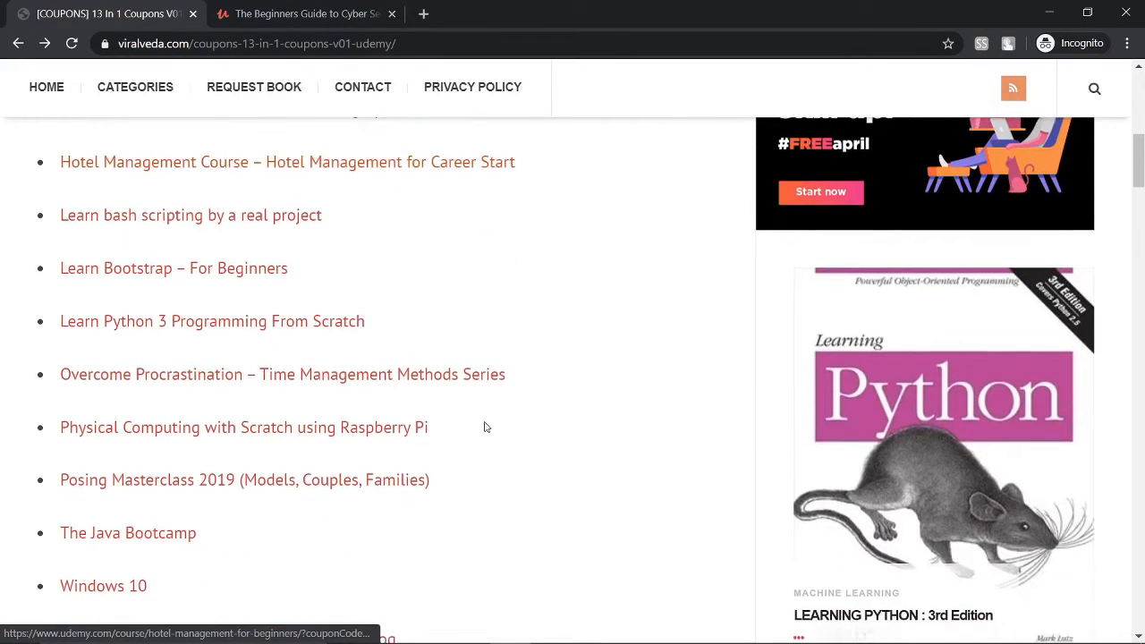
scroll("up", 3)
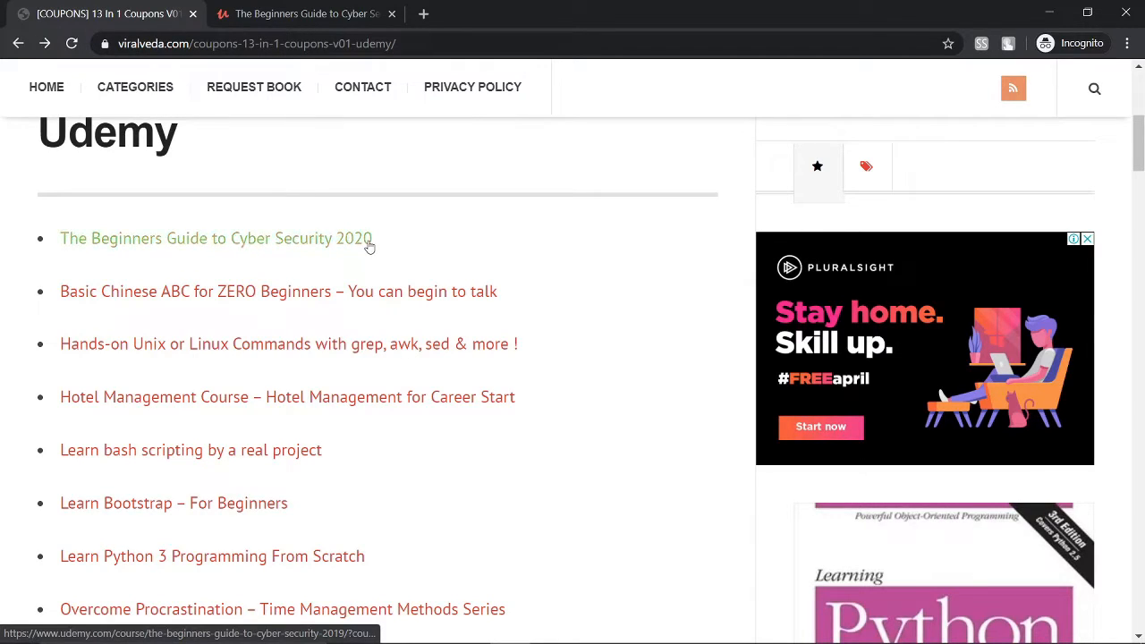
scroll("down", 3)
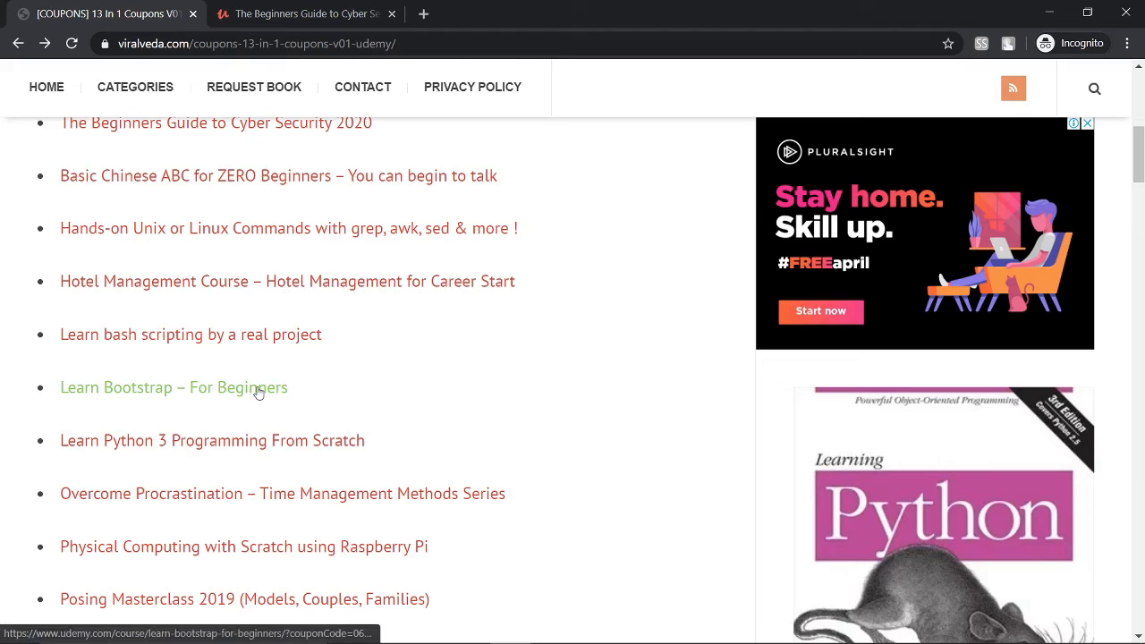
- Follow the Learn Bootstrap – For Beginners coupon link and check it shows Free at 100% off
left_click(175, 387)
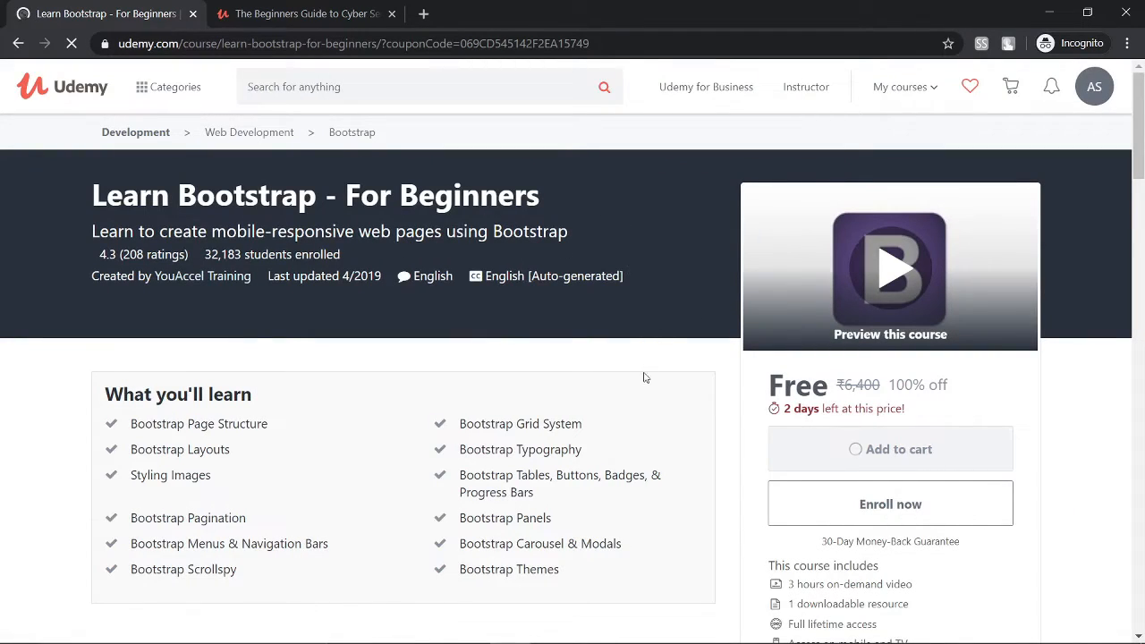
scroll("down", 3)
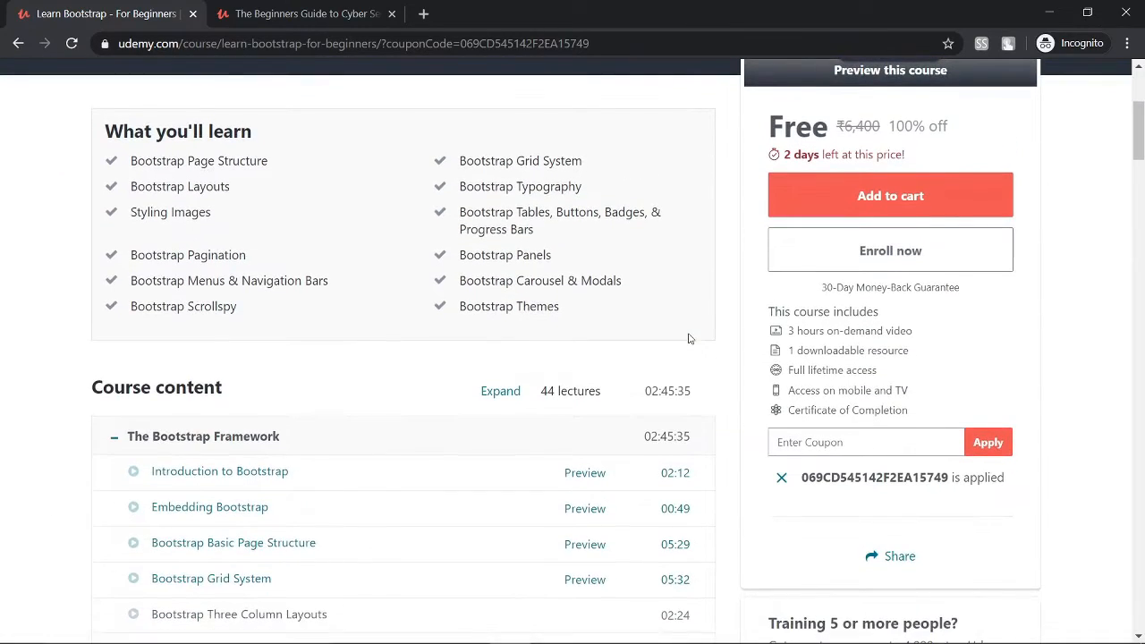
mouse_move(815, 490)
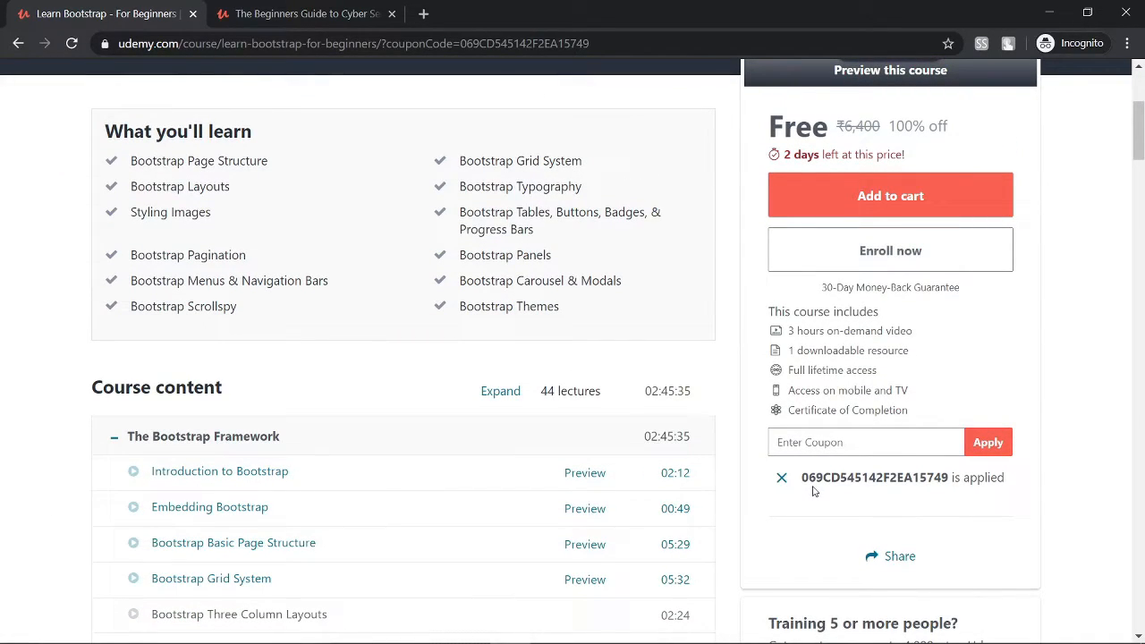
scroll("up", 3)
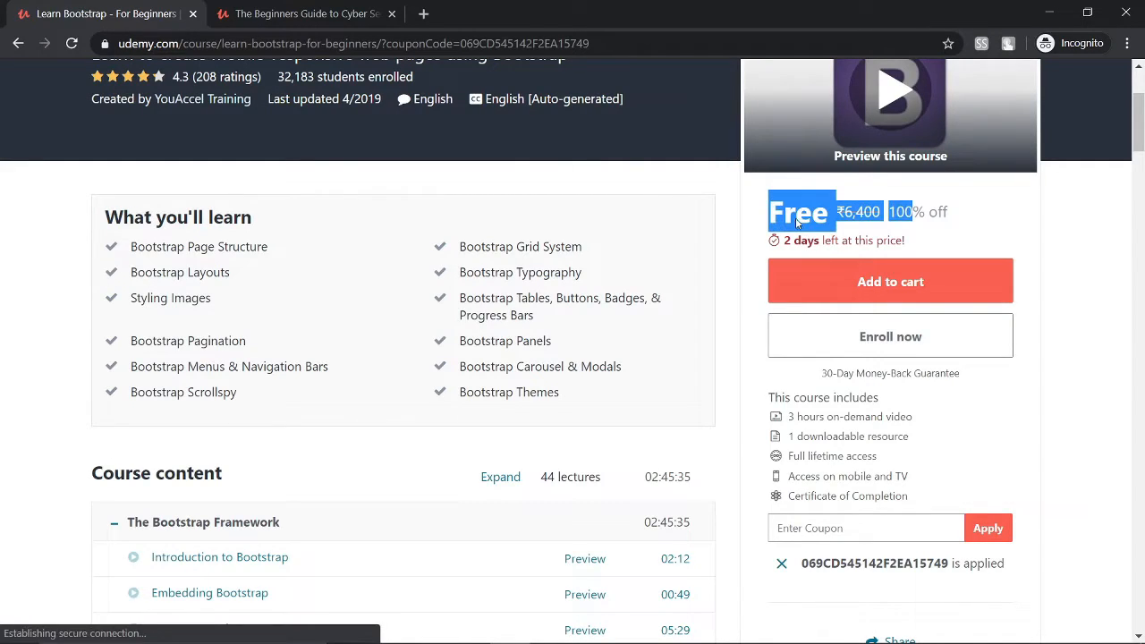
mouse_move(823, 288)
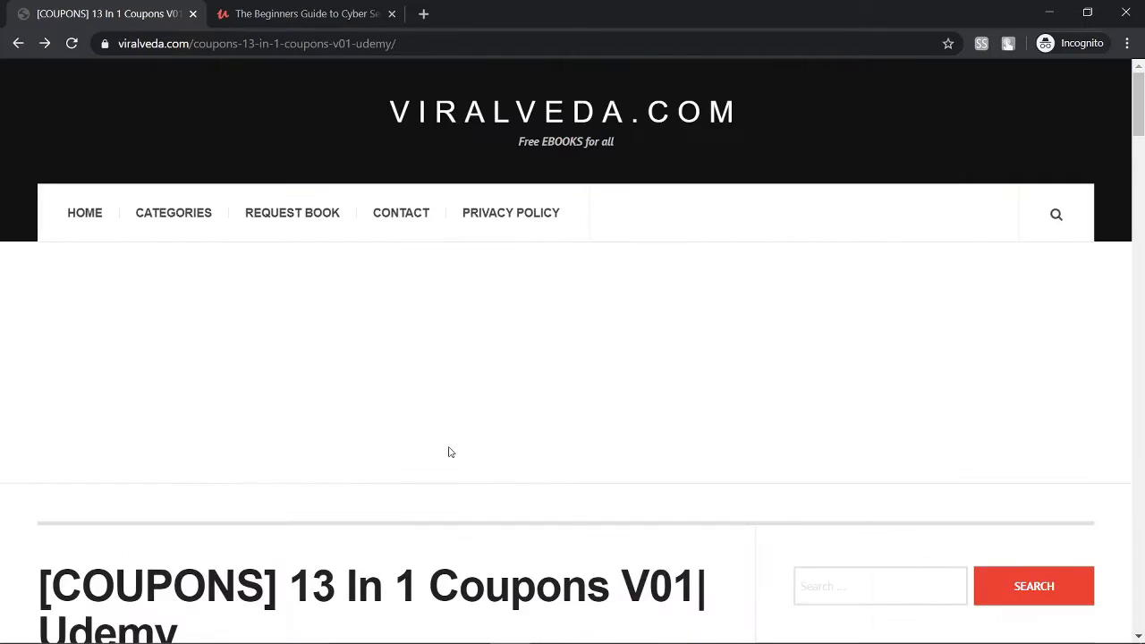
mouse_move(466, 409)
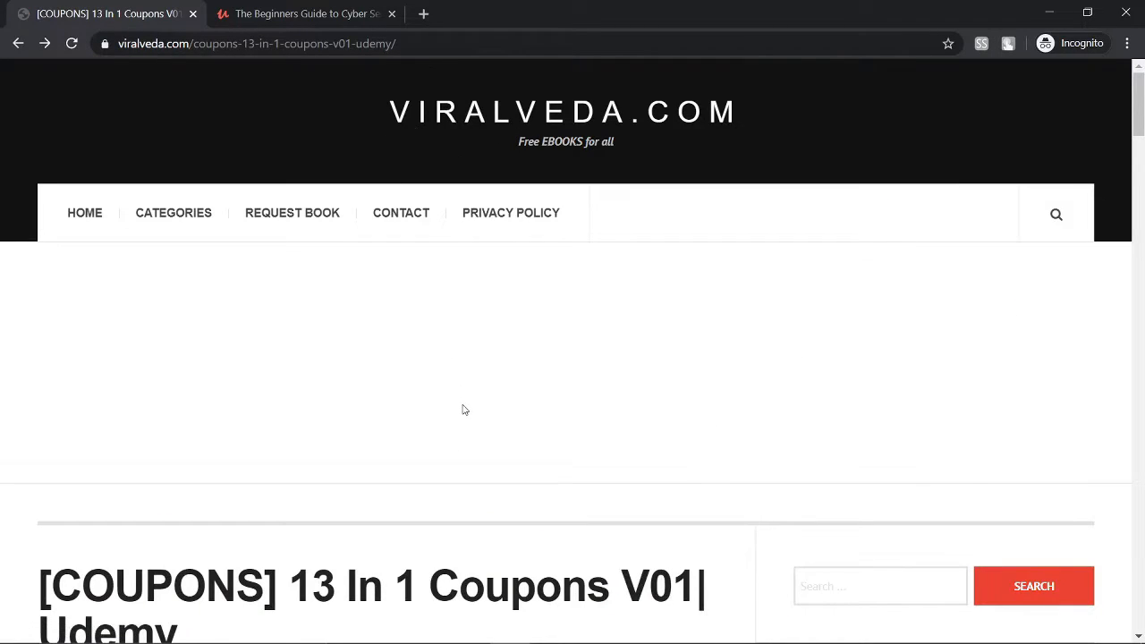
- Browse the coupon list for the Overcome Procrastination link and select the page's web address
scroll("down", 3)
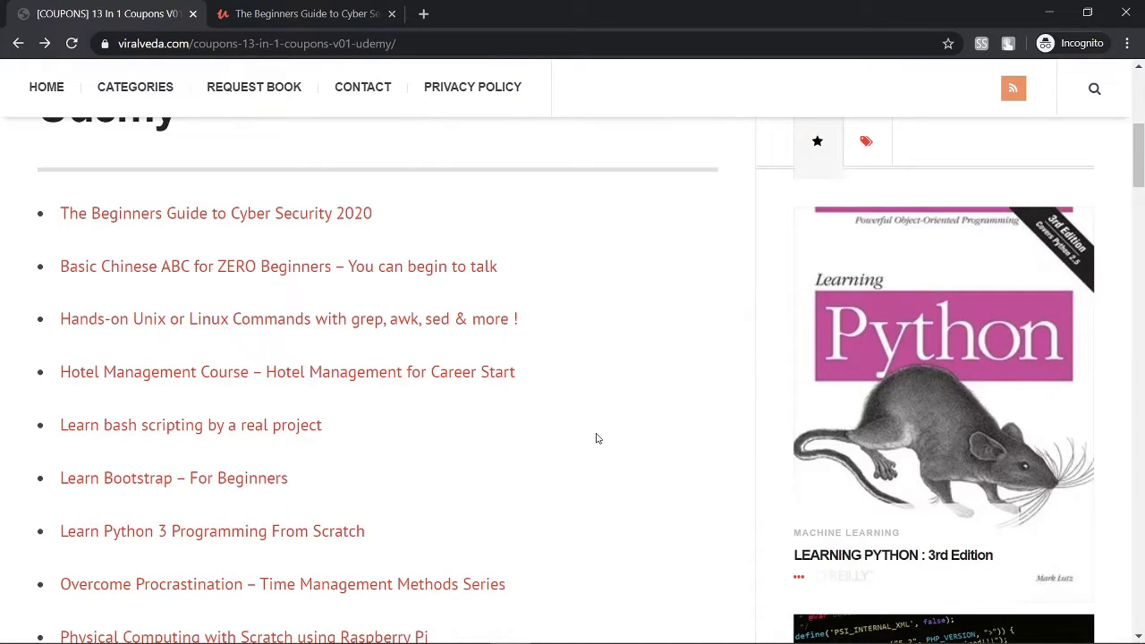
scroll("down", 3)
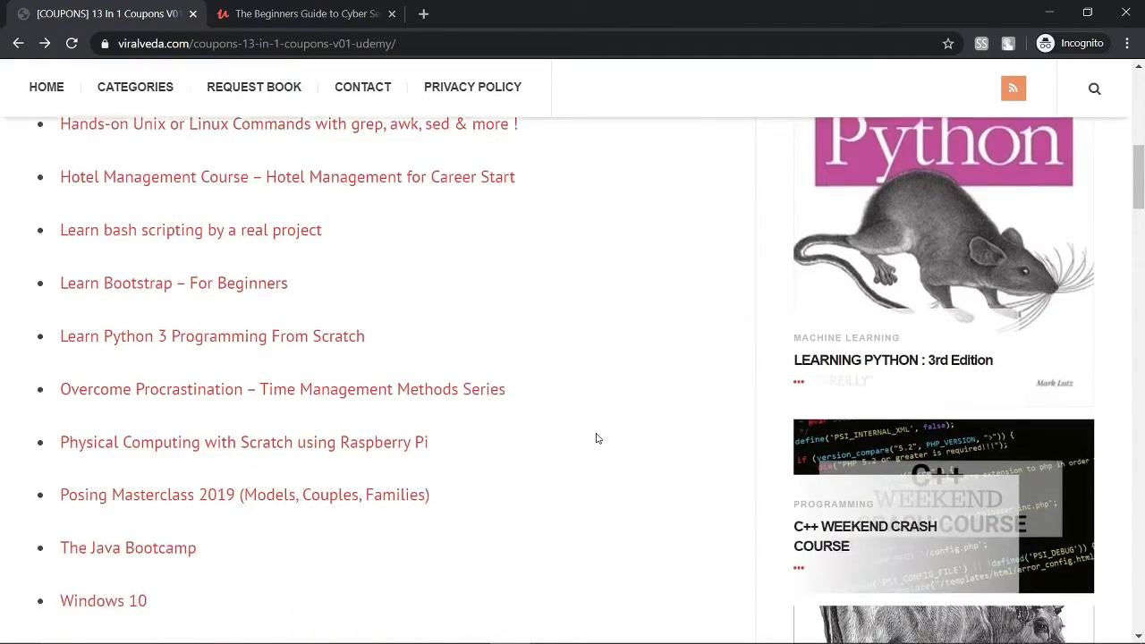
scroll("down", 3)
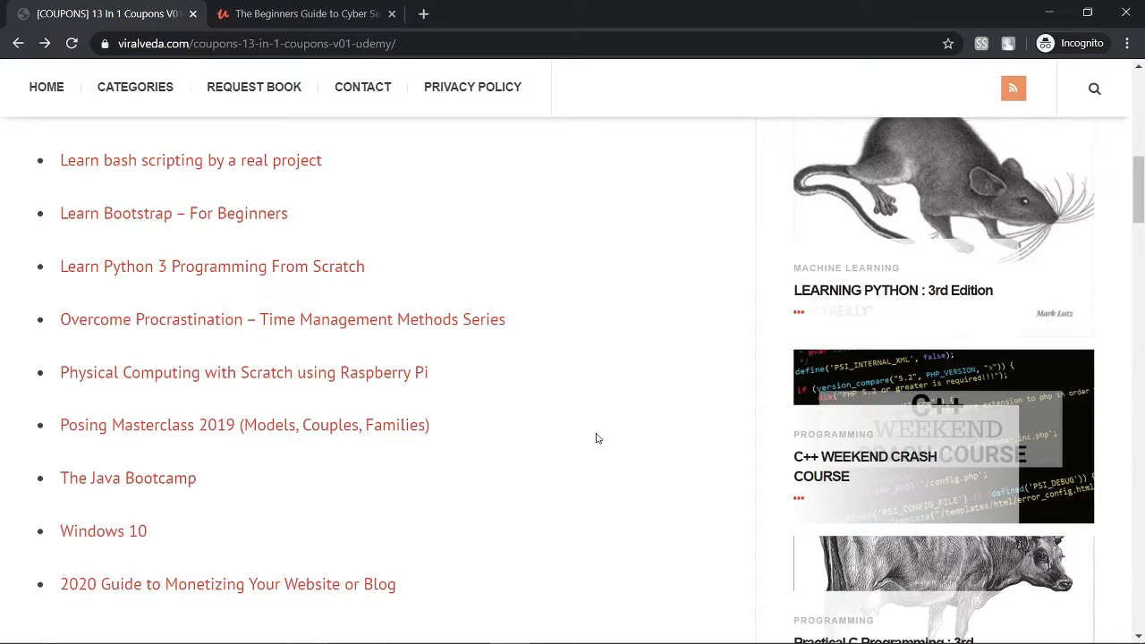
scroll("up", 3)
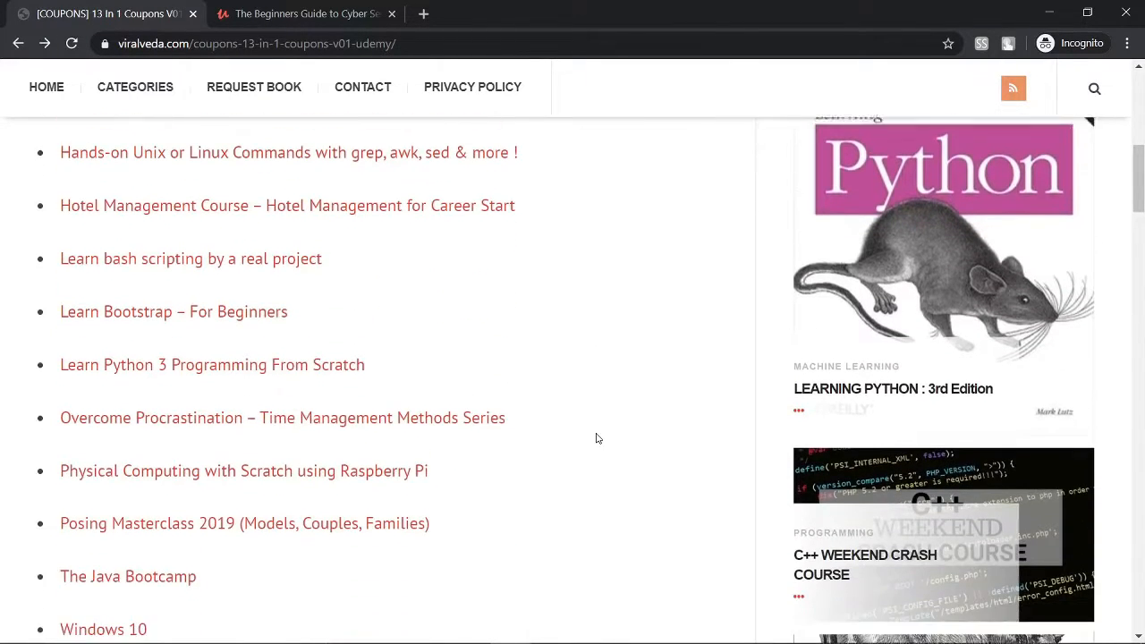
scroll("up", 3)
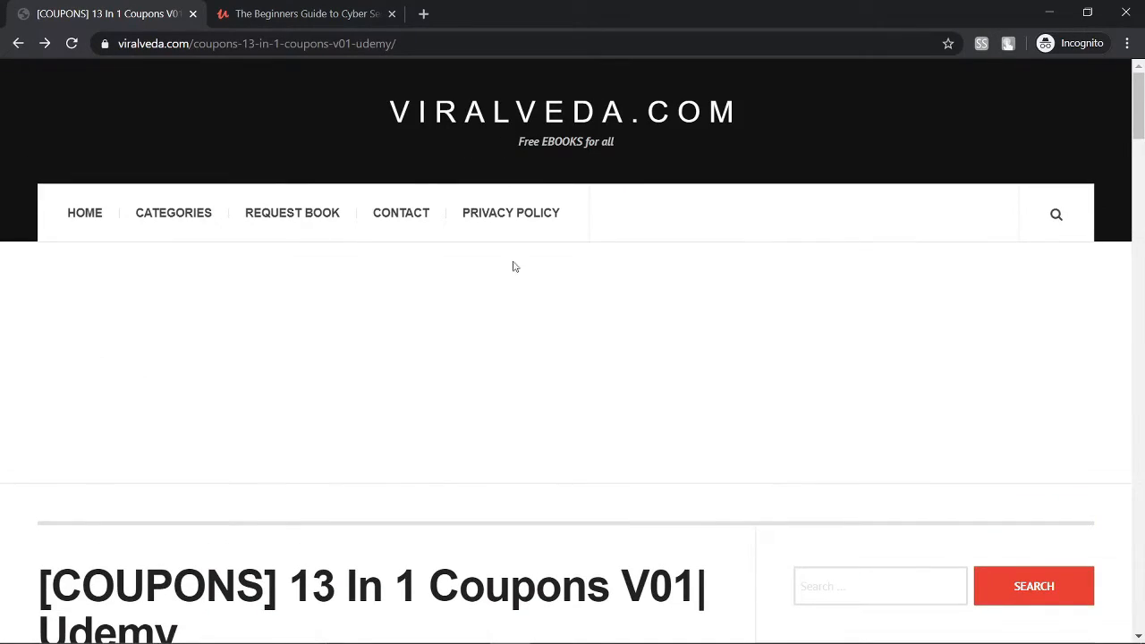
scroll("down", 3)
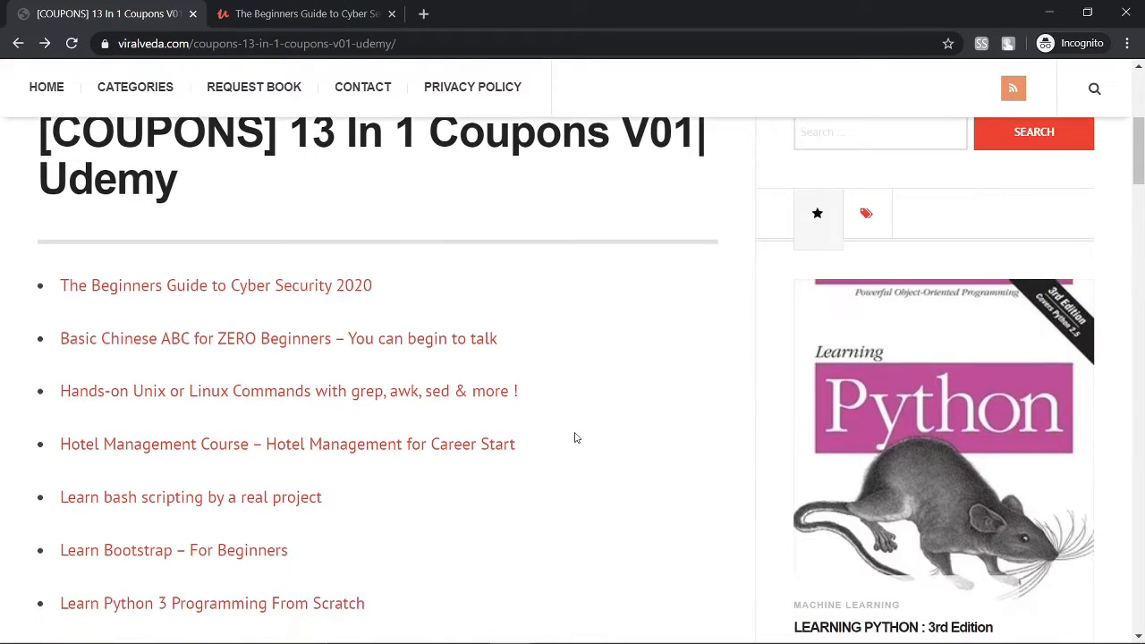
scroll("down", 3)
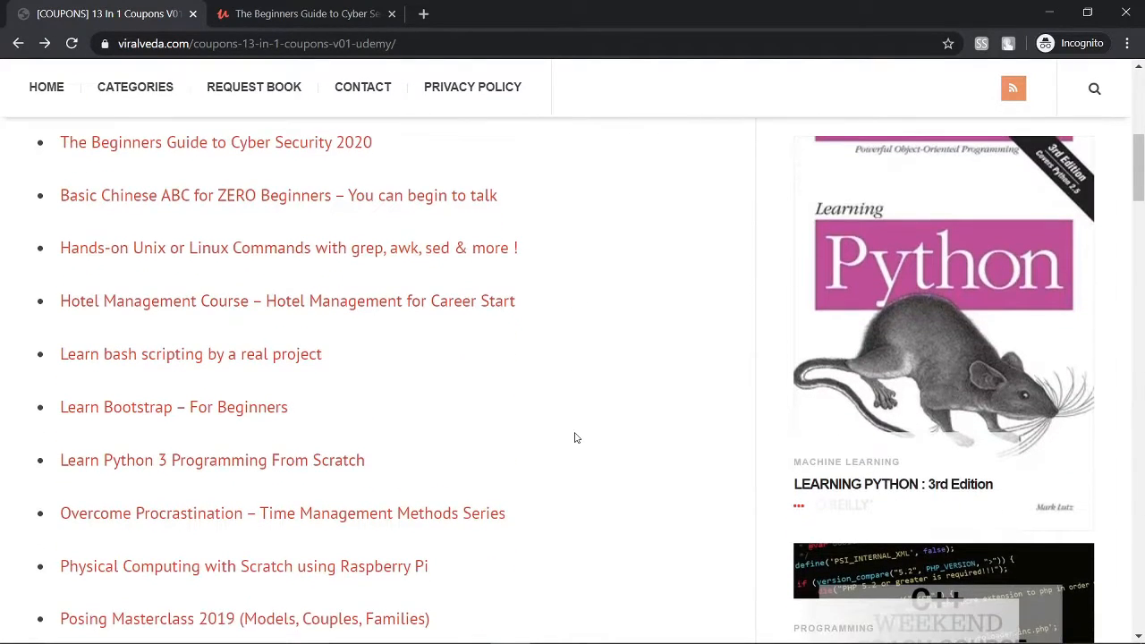
scroll("down", 3)
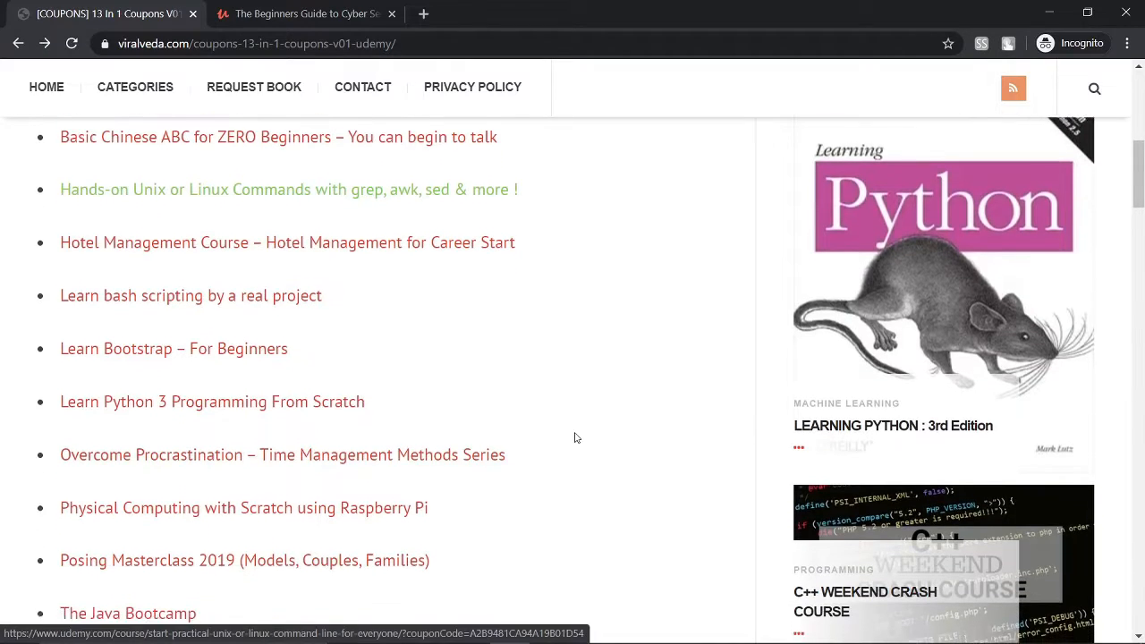
scroll("down", 3)
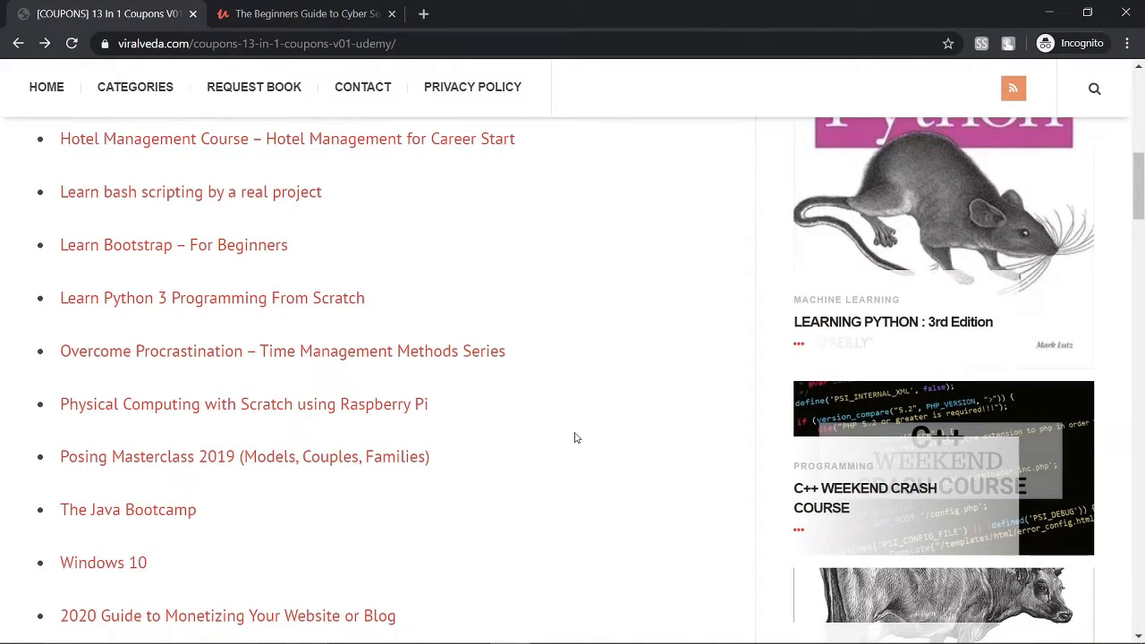
left_click(259, 43)
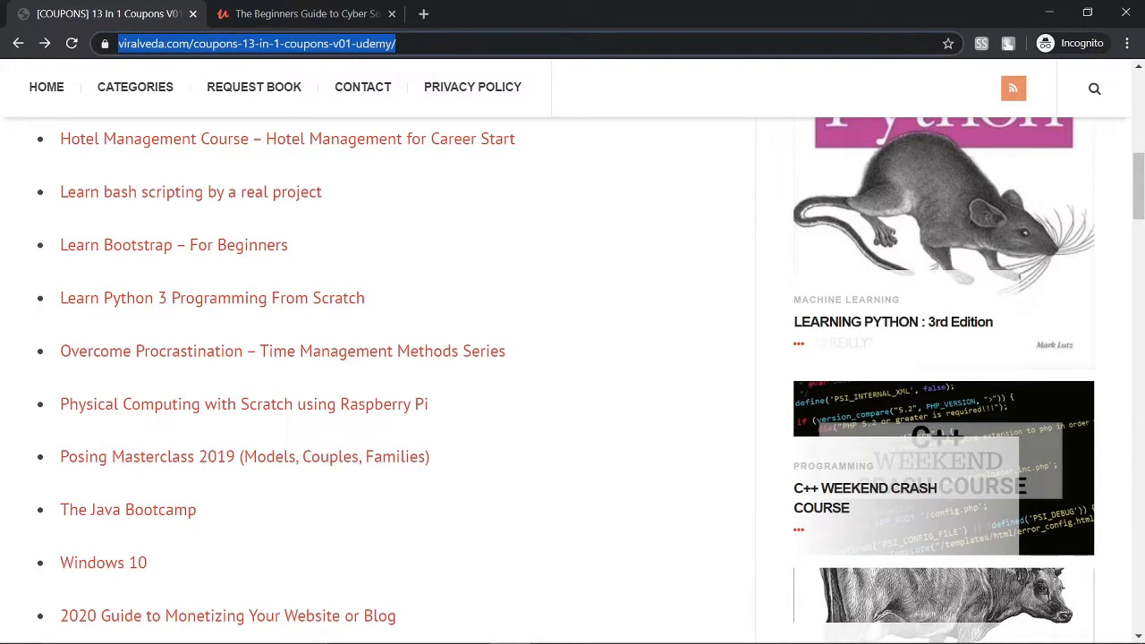
mouse_move(483, 331)
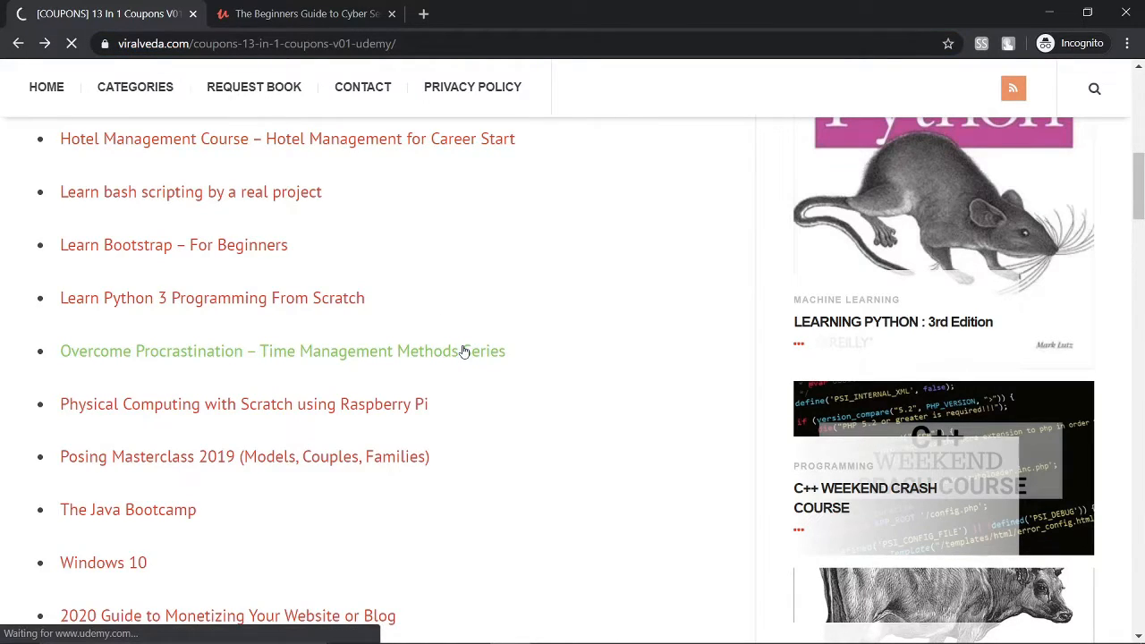
- Follow the Overcome Procrastination coupon link and check it shows Free with STOPPROCRASTINATING applied
left_click(282, 350)
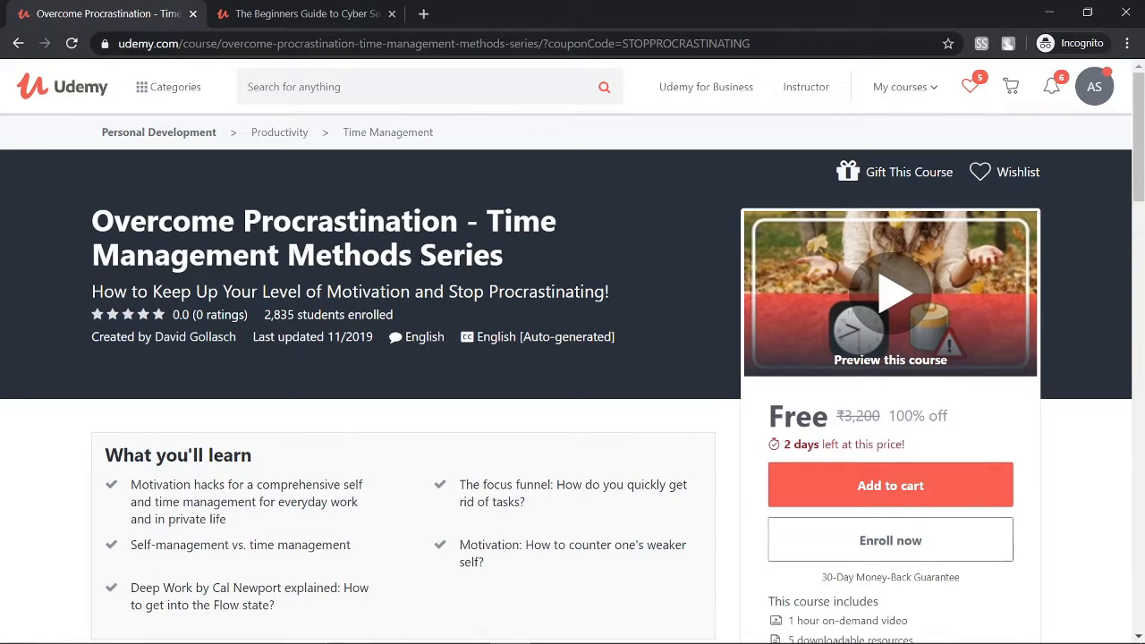
scroll("down", 3)
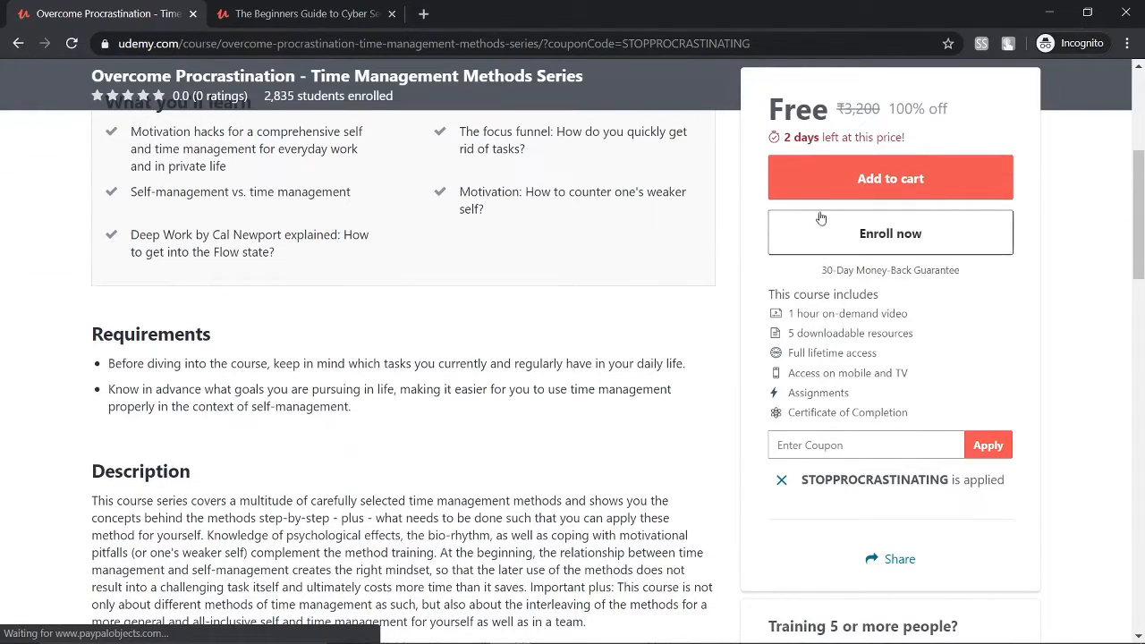
mouse_move(759, 120)
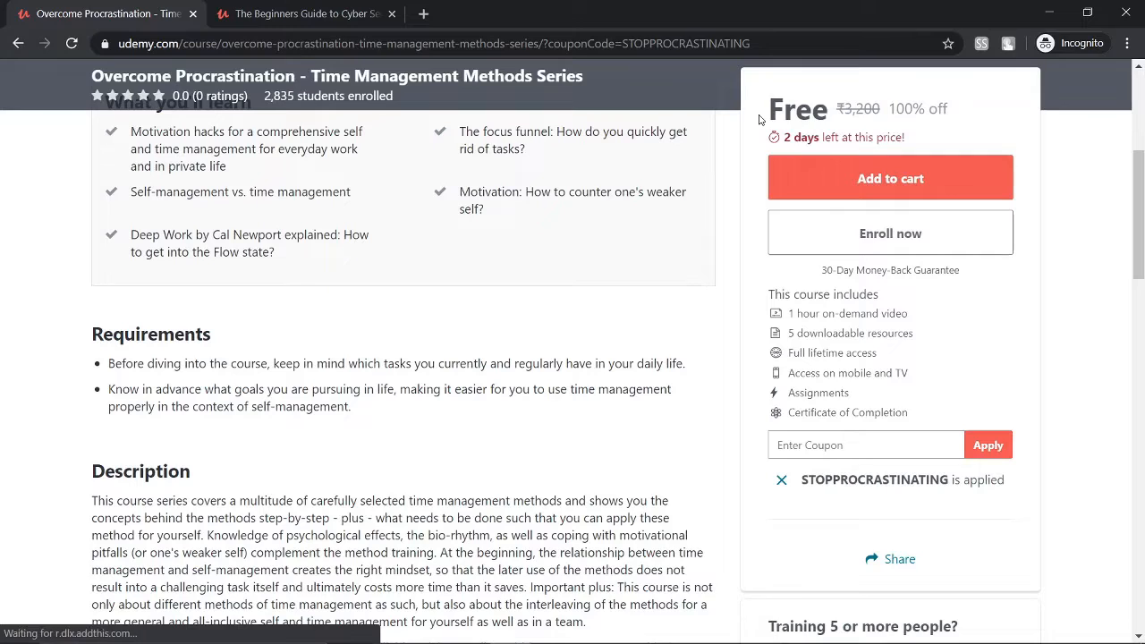
scroll("up", 3)
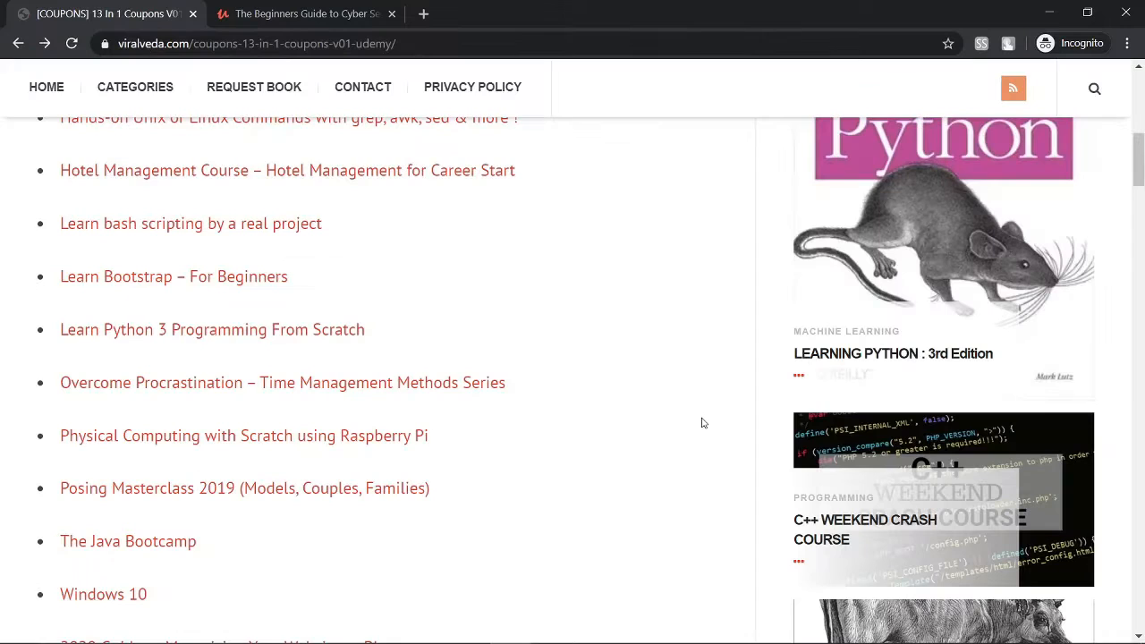
mouse_move(576, 229)
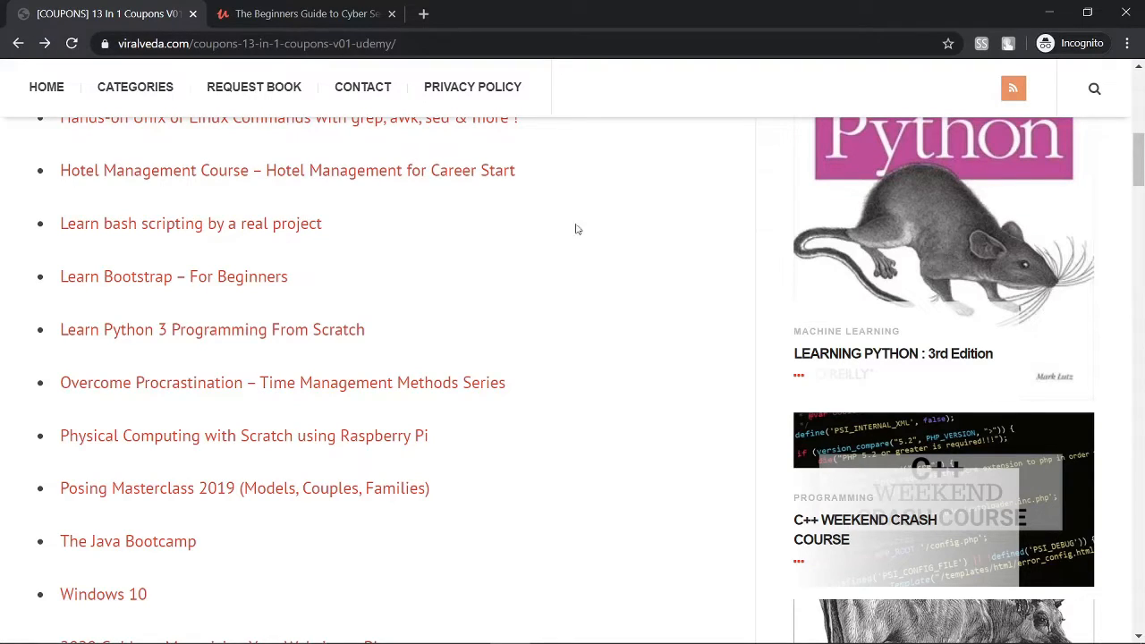
- Select the coupon list page's address, leaving the 13 In 1 Coupons list showing
left_click(257, 43)
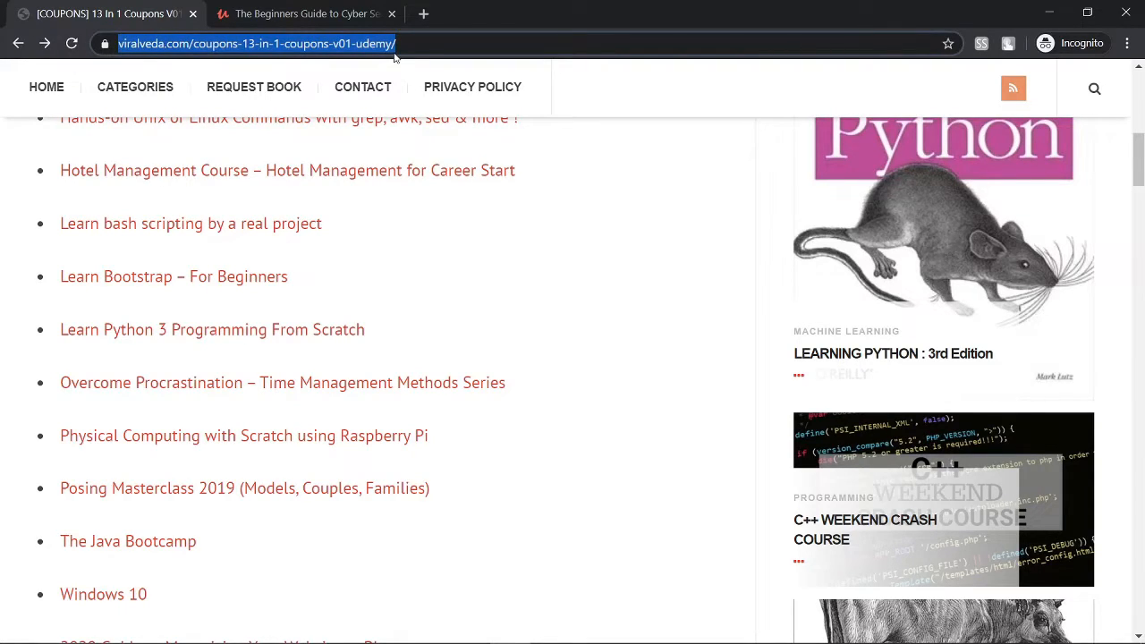
scroll("up", 3)
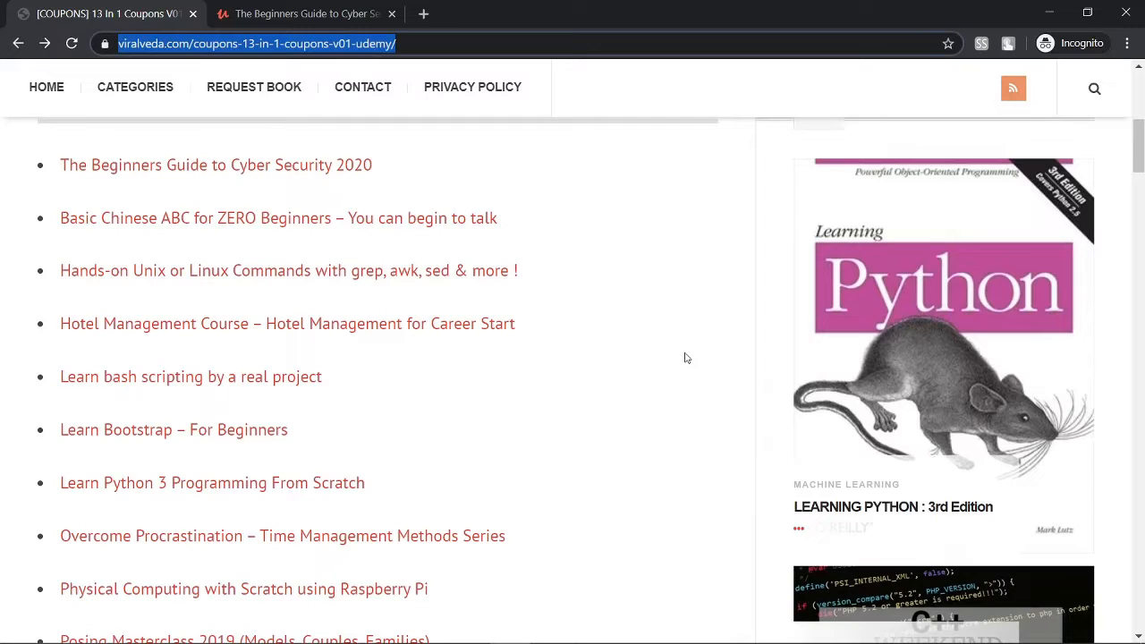
mouse_move(615, 445)
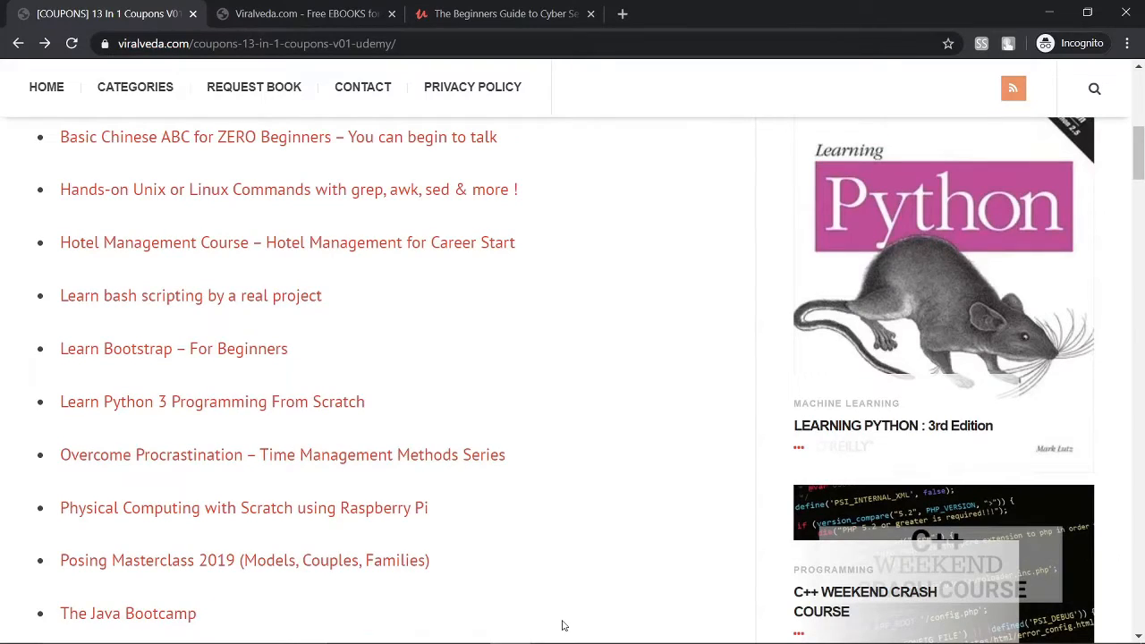
mouse_move(653, 522)
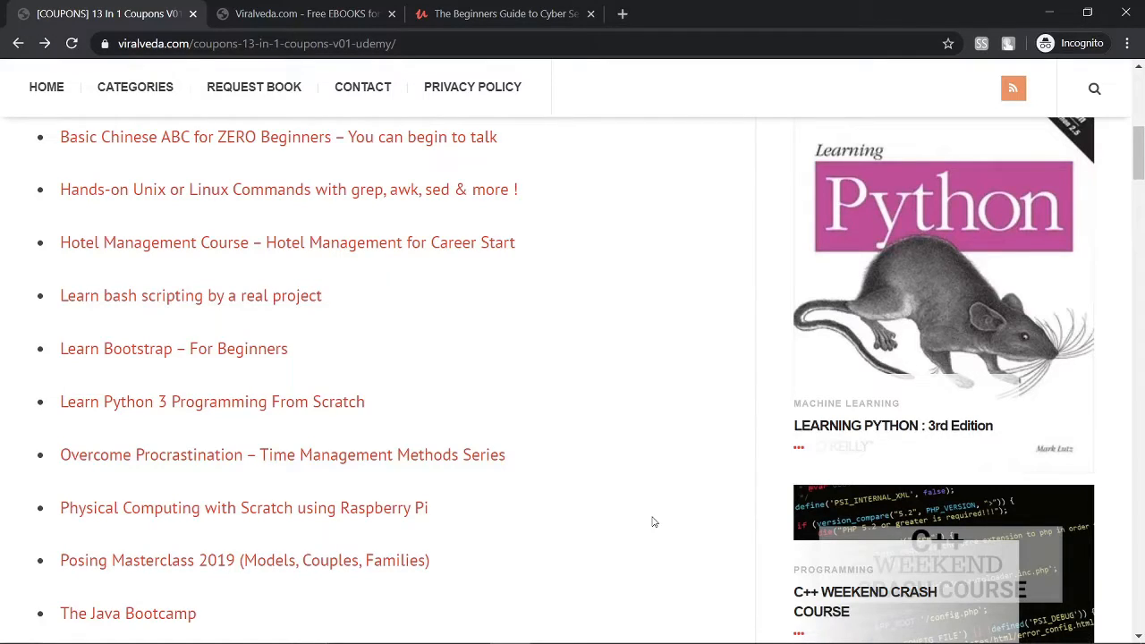